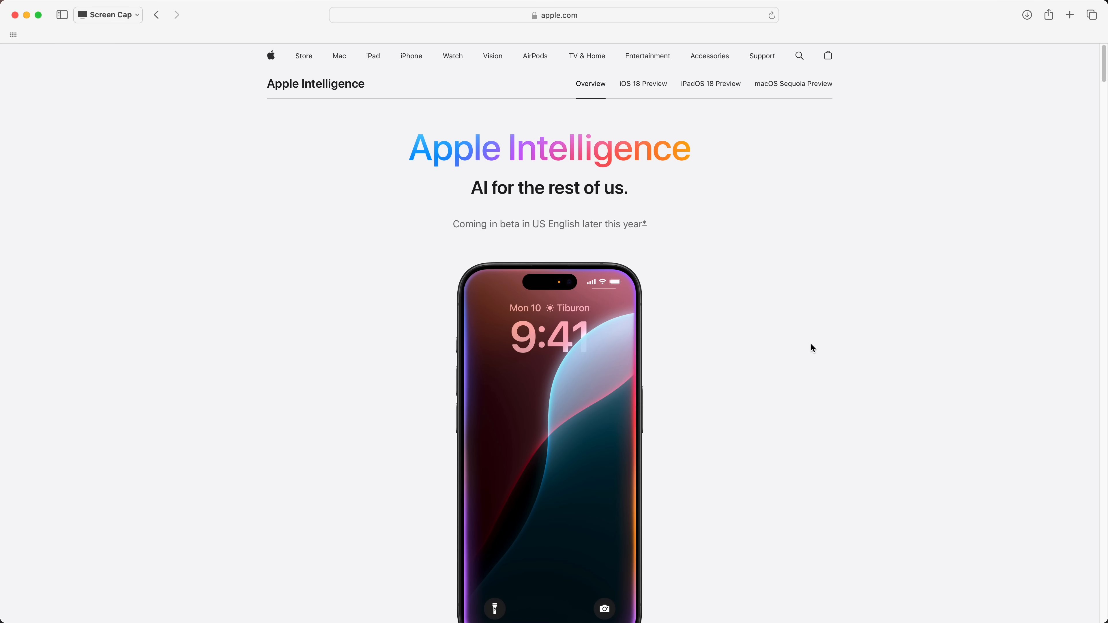
Scroll the apple.com Apple Intelligence page down to the 'Write with intelligent new tools' section
scroll("down", 3)
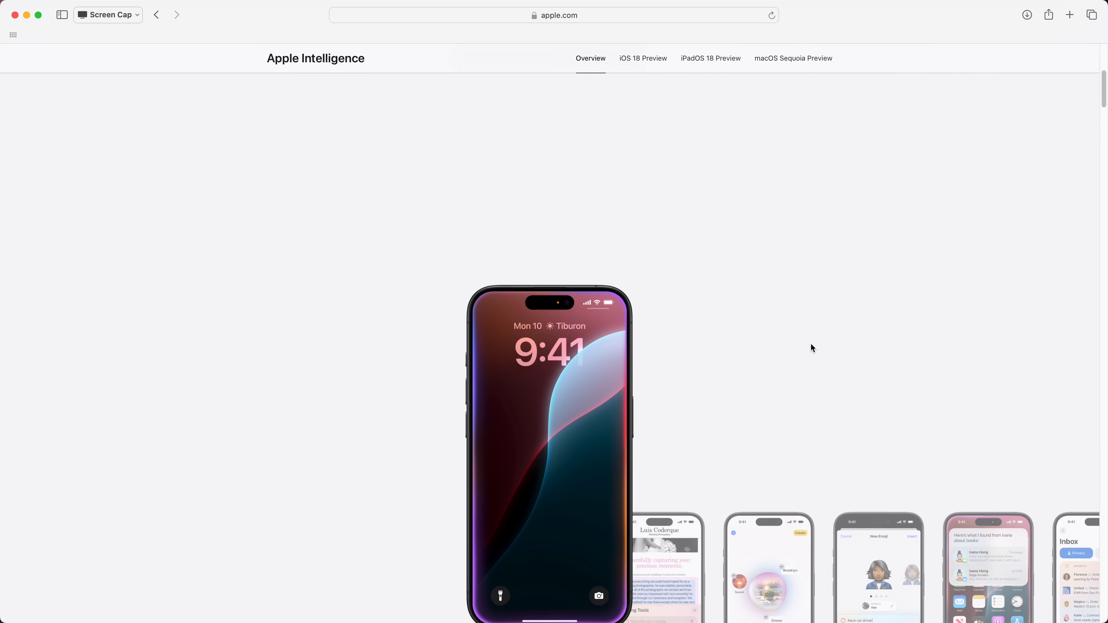
scroll("down", 3)
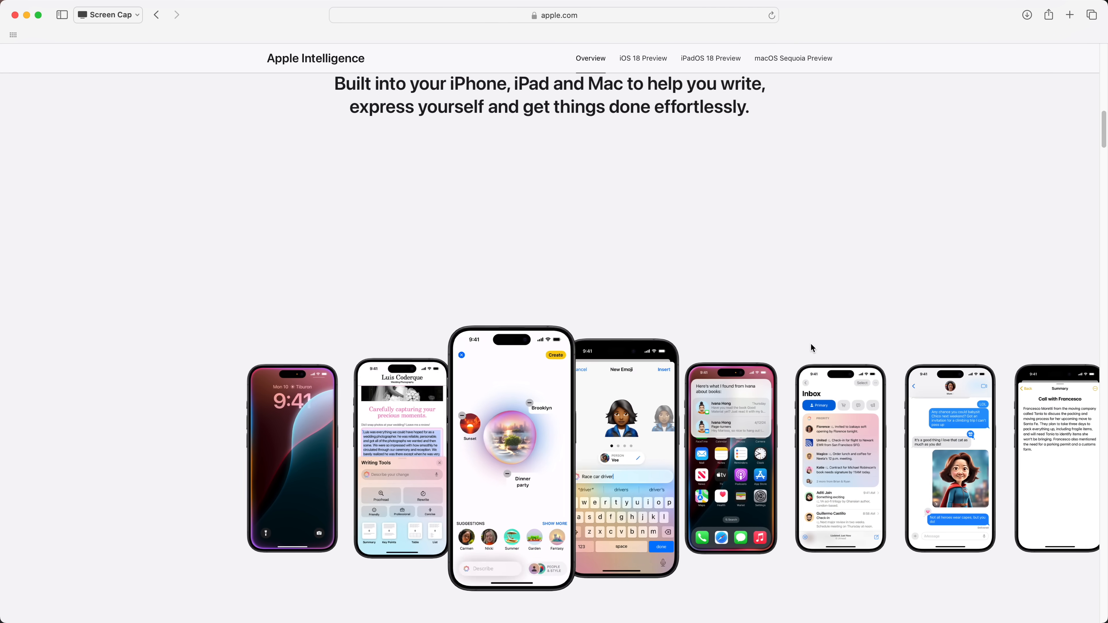
scroll("down", 3)
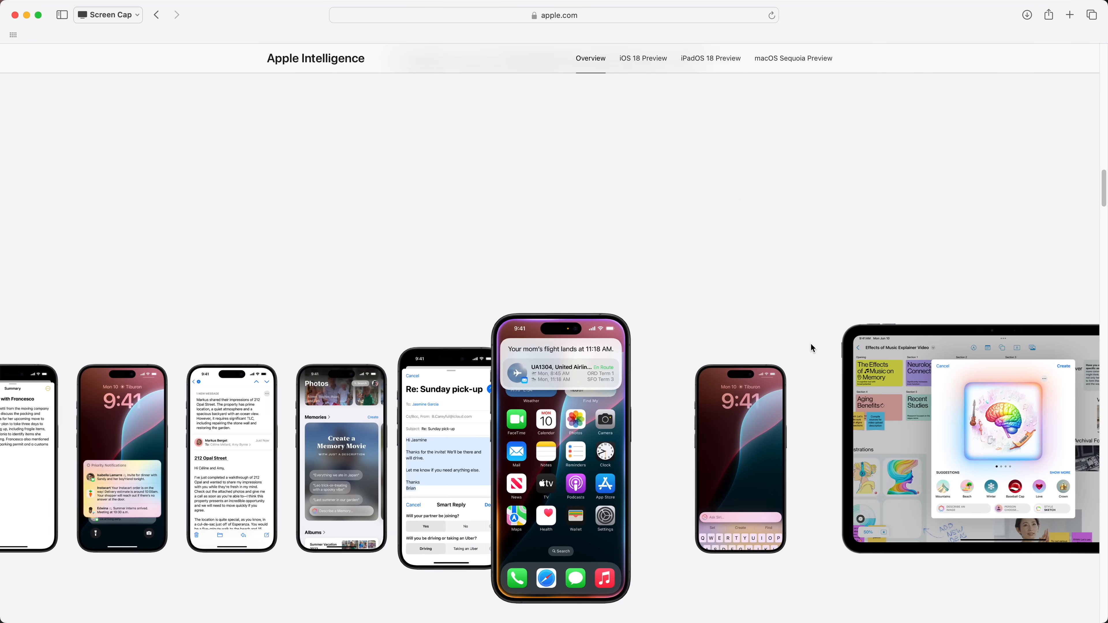
scroll("down", 3)
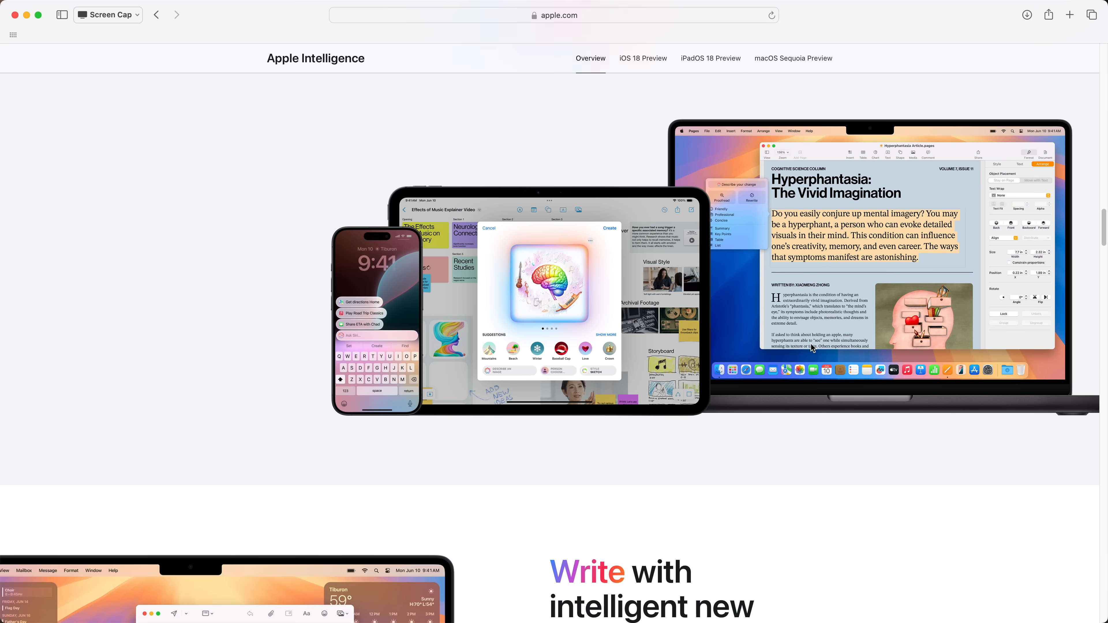
scroll("down", 3)
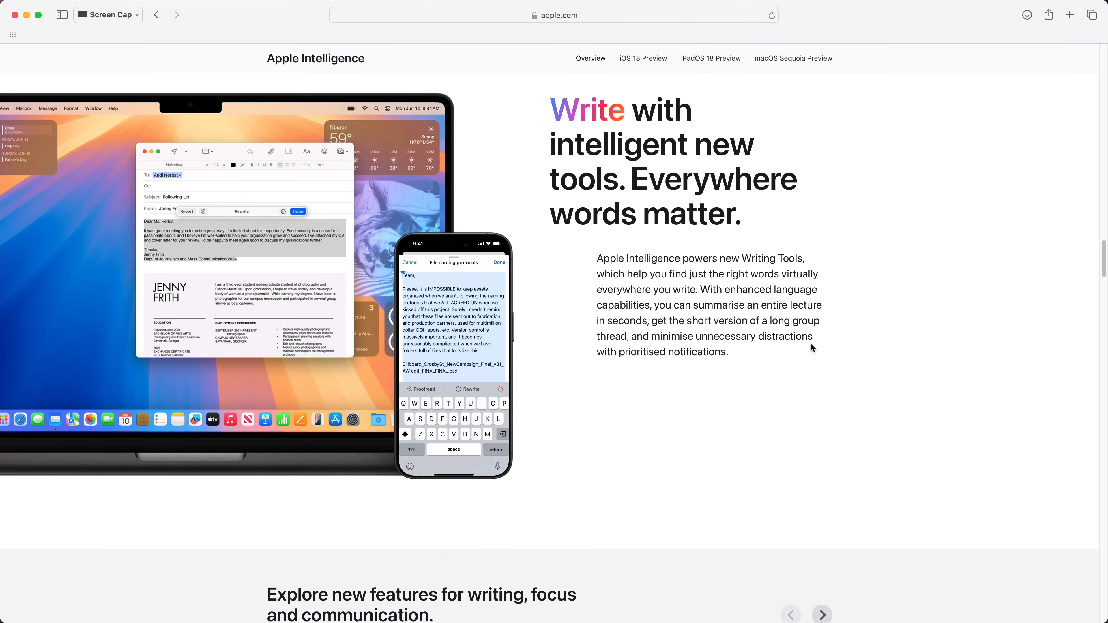
scroll("down", 3)
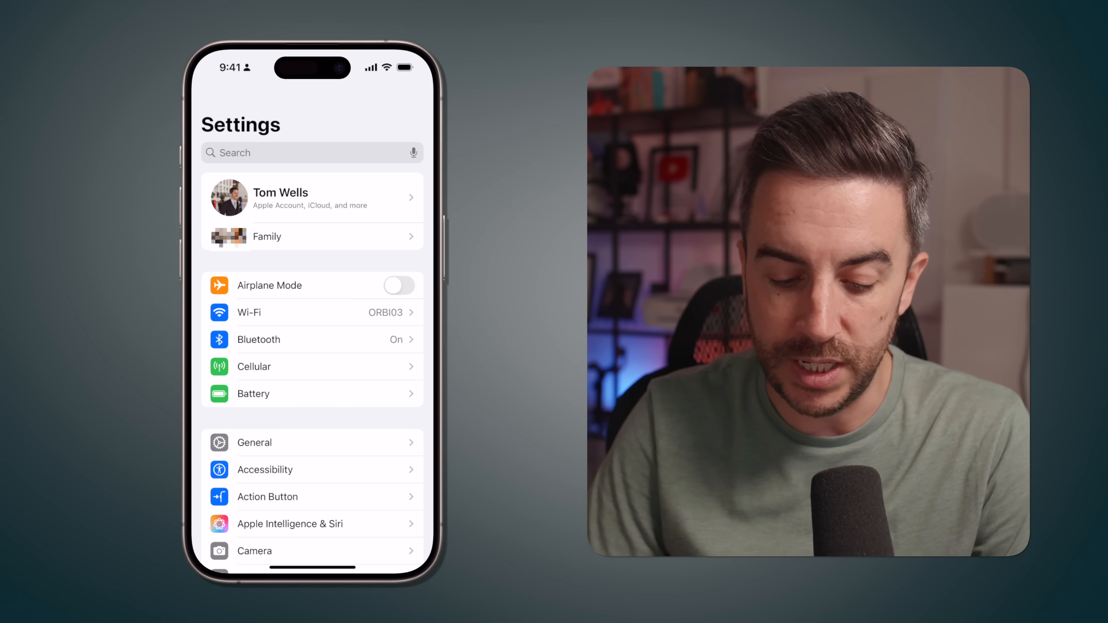
left_click(289, 524)
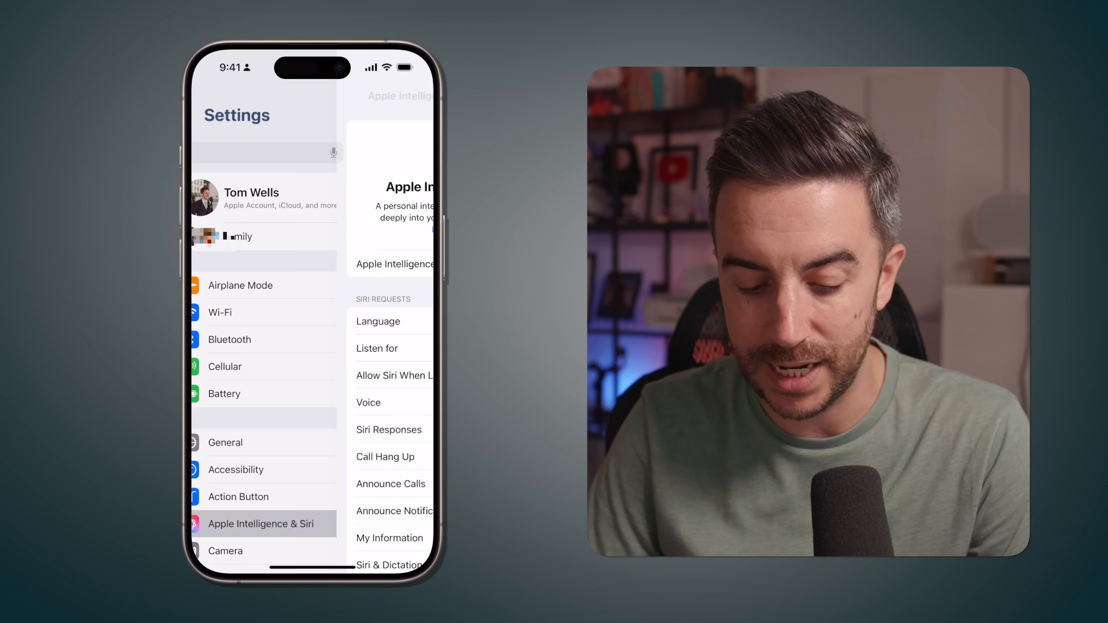
left_click(262, 523)
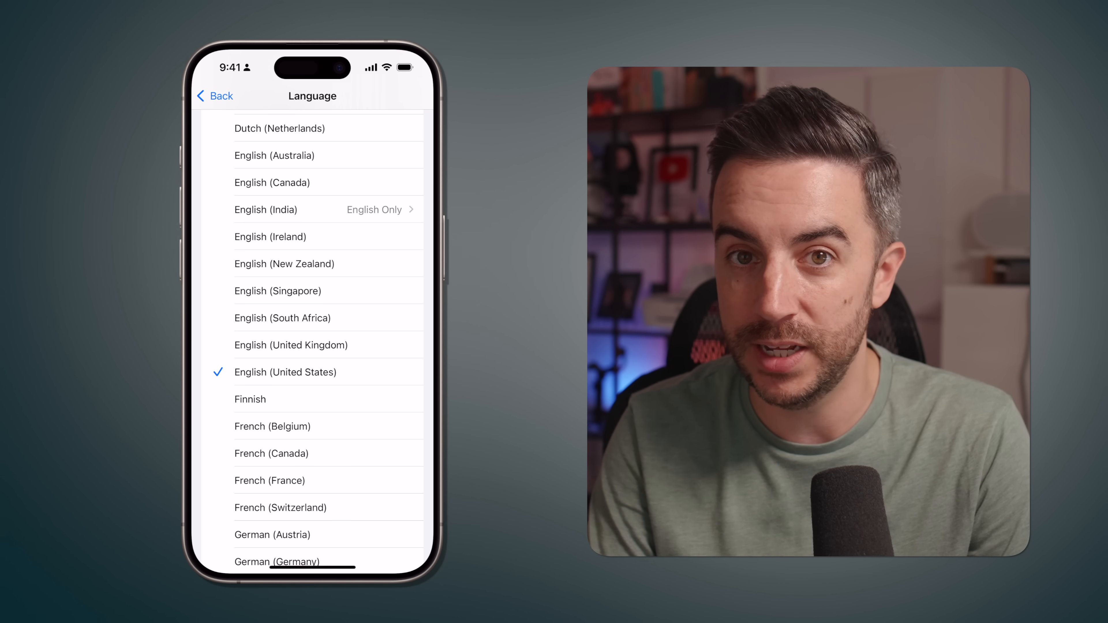
left_click(214, 95)
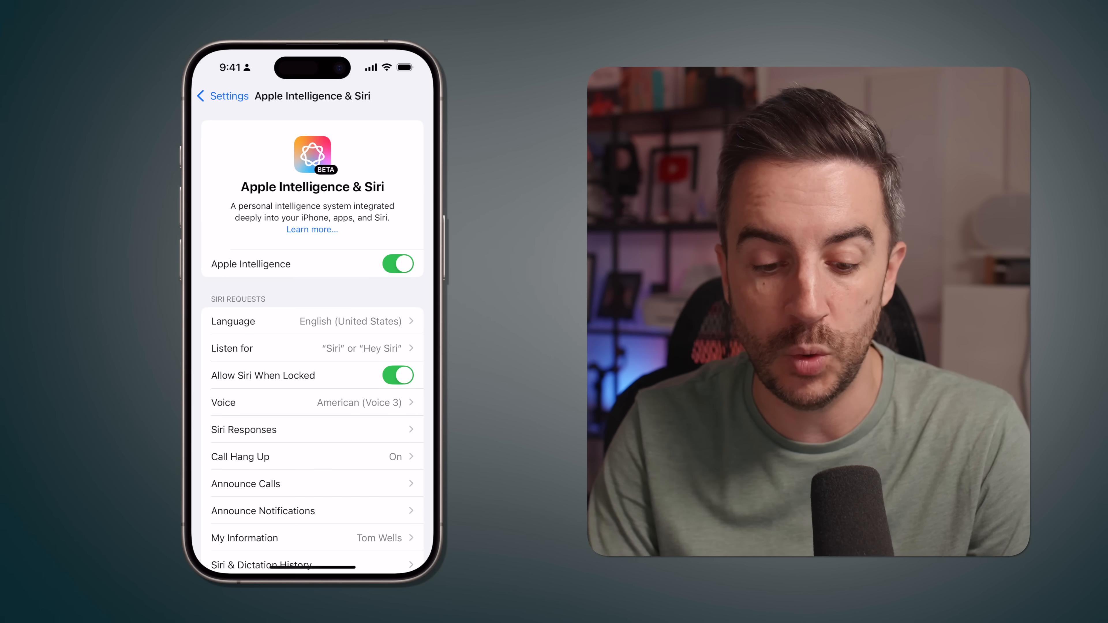
left_click(223, 96)
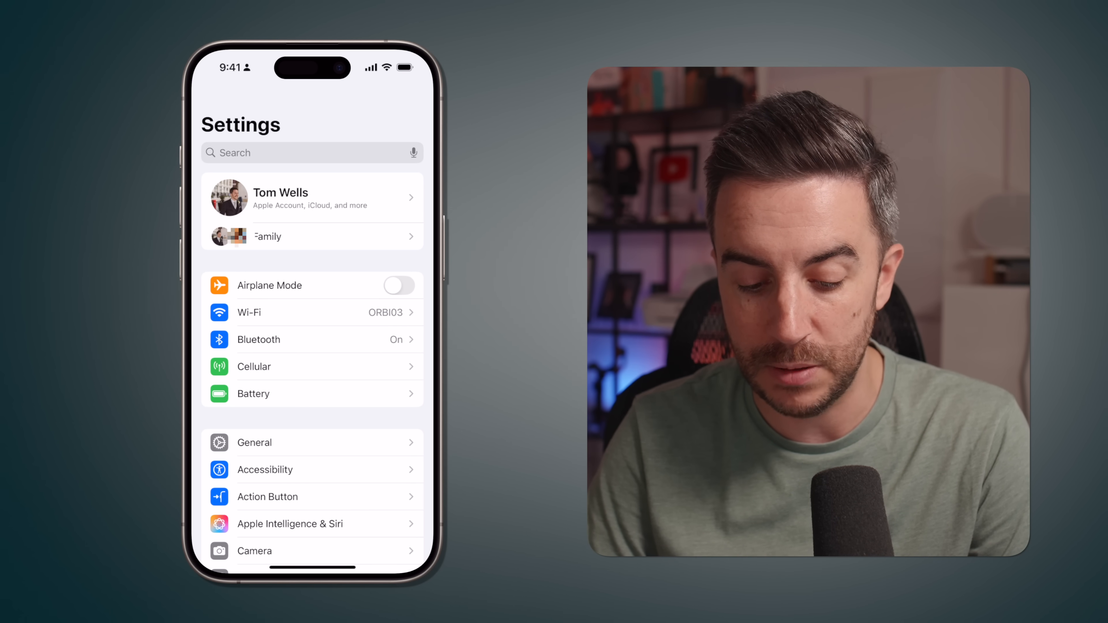
In Settings > General, view Language & Region showing English and United States
left_click(255, 443)
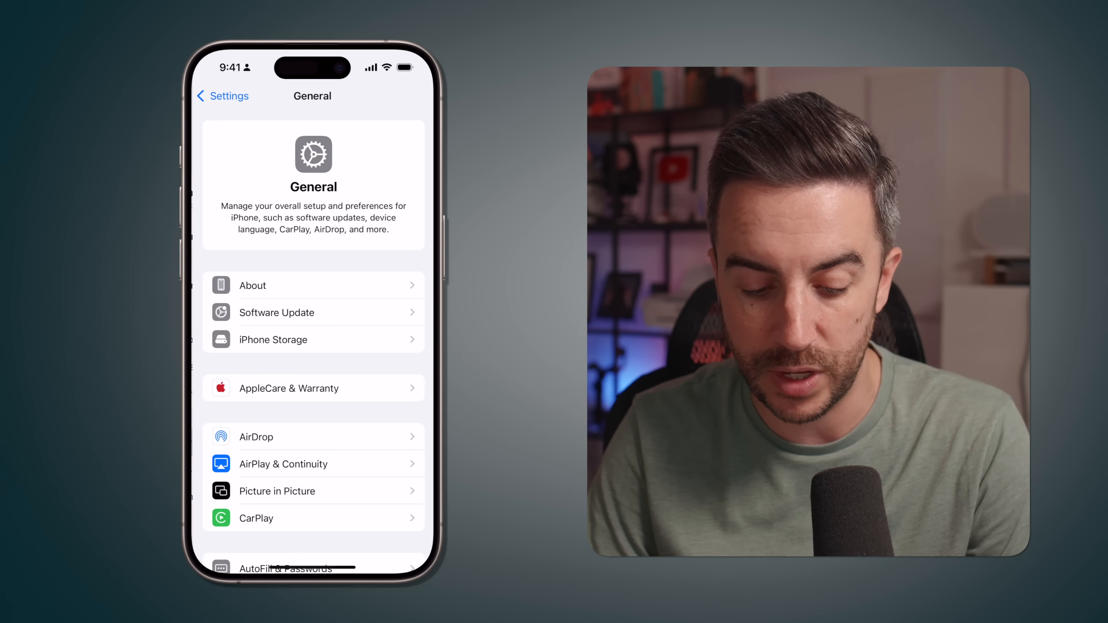
scroll("down", 3)
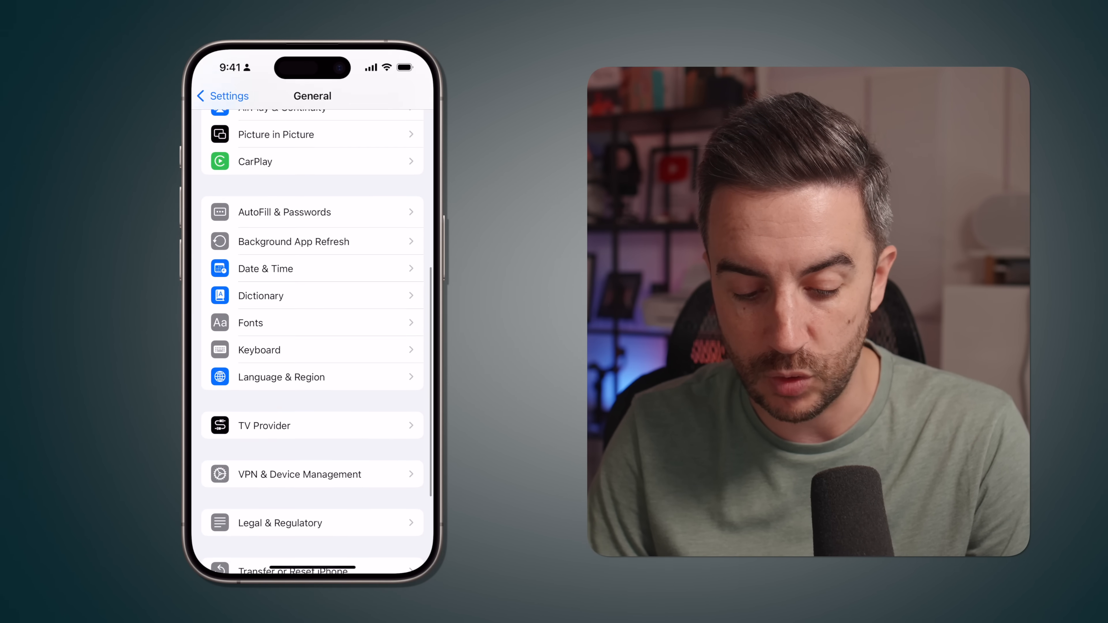
left_click(281, 377)
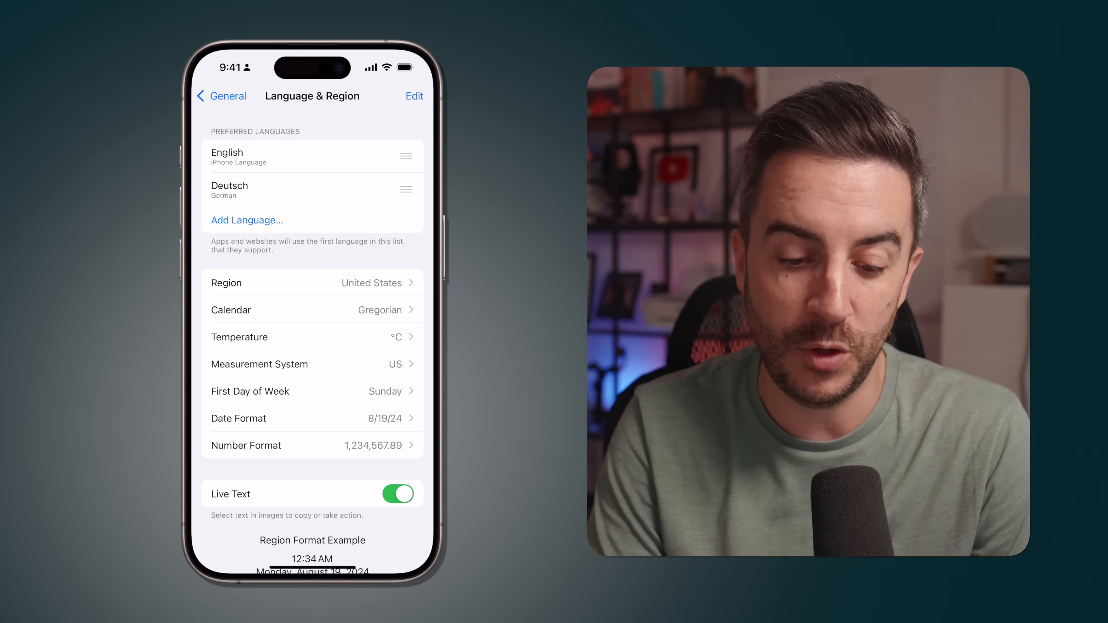
left_click(222, 95)
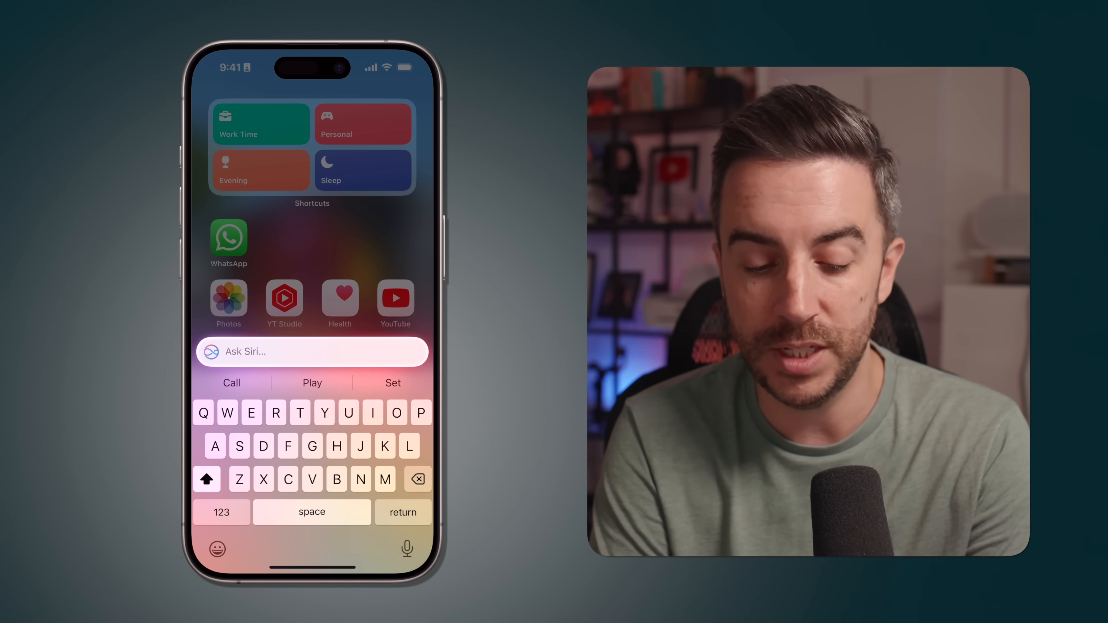
Send Siri the typed request 'Weather tomorrow Manchester' using the Manchester suggestion
type("Weather tomorrow man")
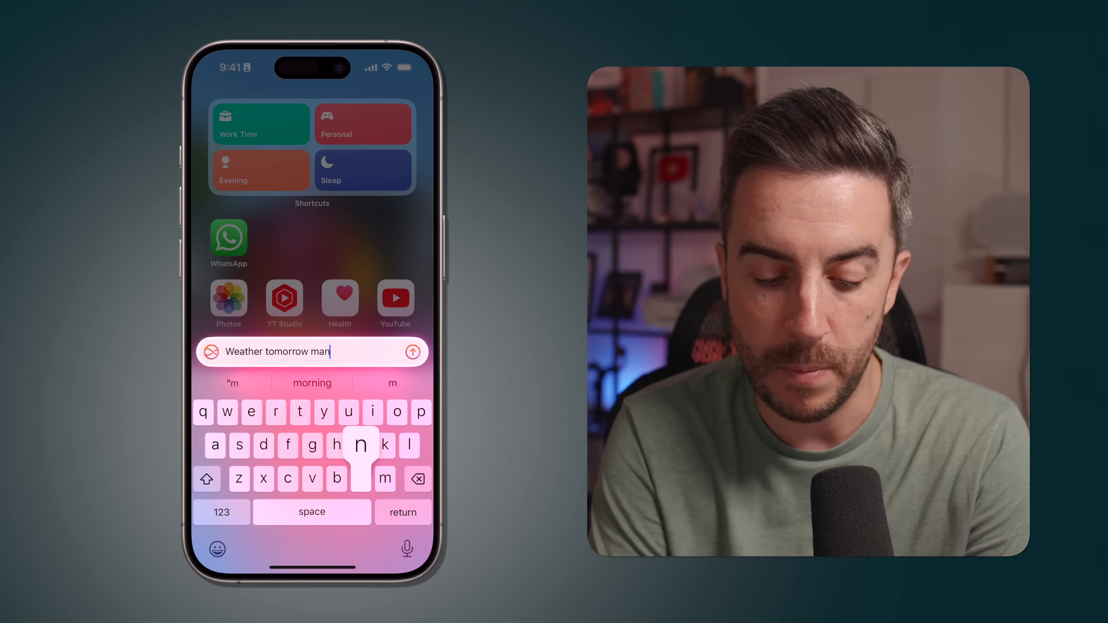
left_click(312, 382)
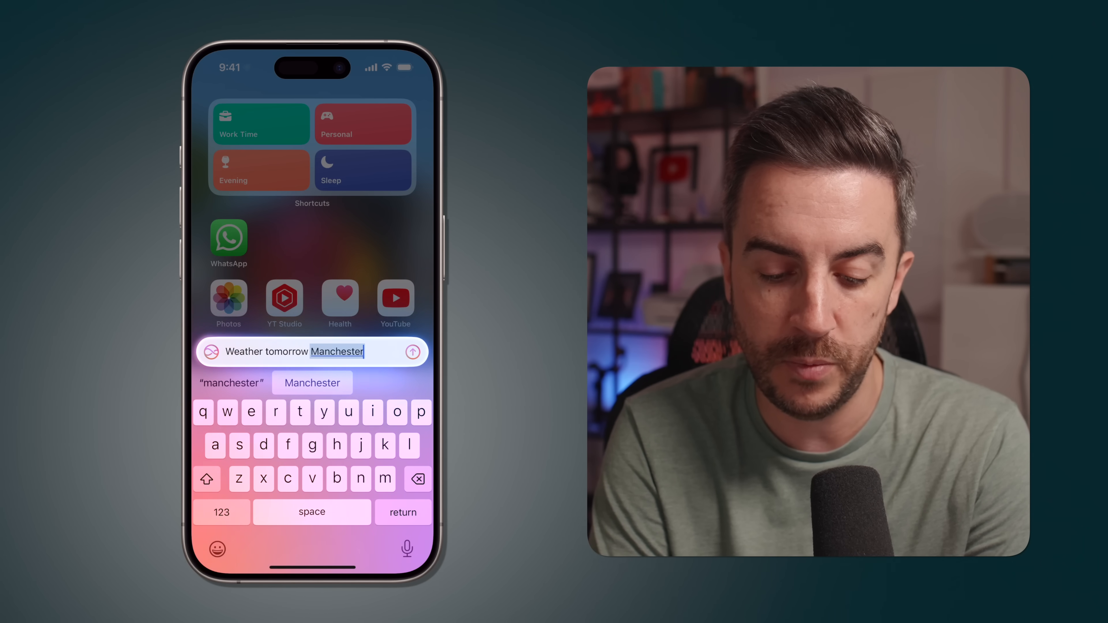
left_click(413, 352)
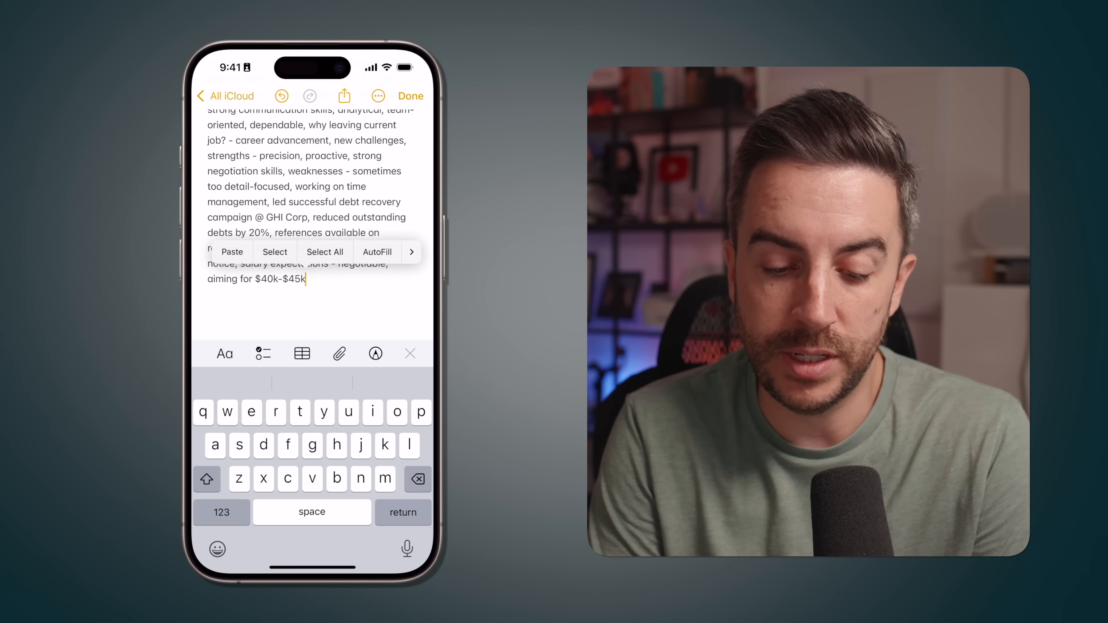
Select the interview-prep note text and reveal the Writing Tools panel
double_click(297, 278)
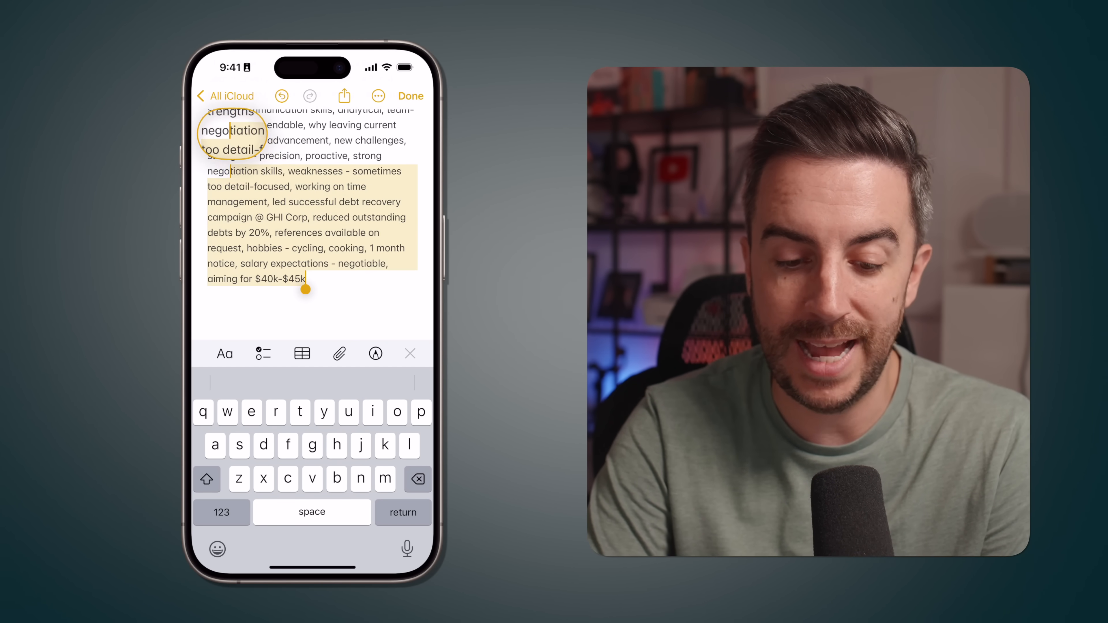
scroll("up", 3)
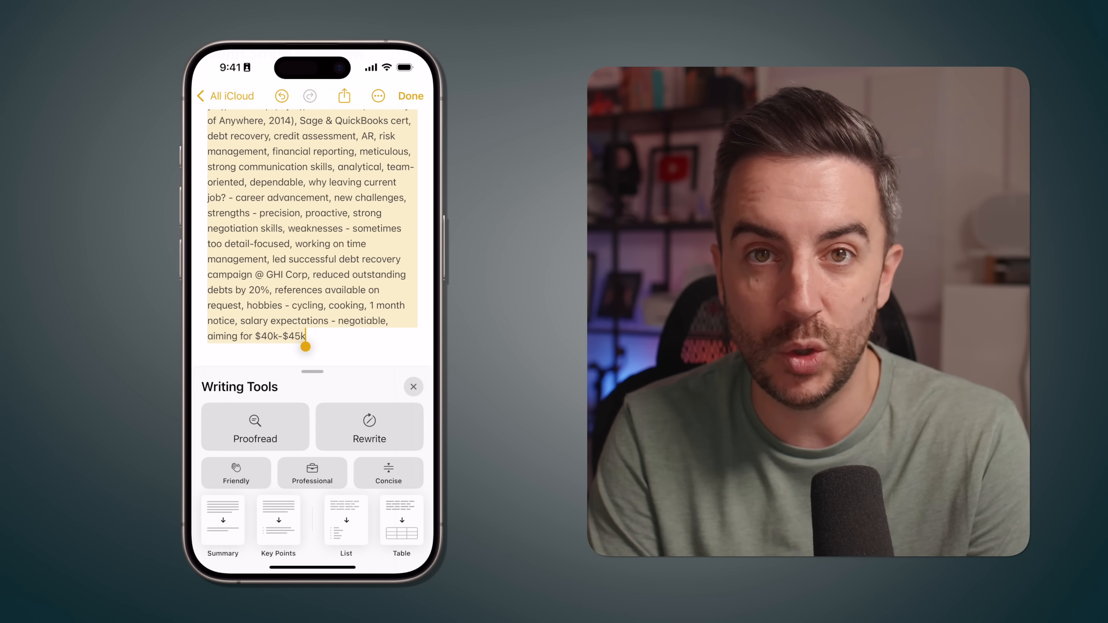
Generate a Key Points summary of the selected interview notes
left_click(278, 519)
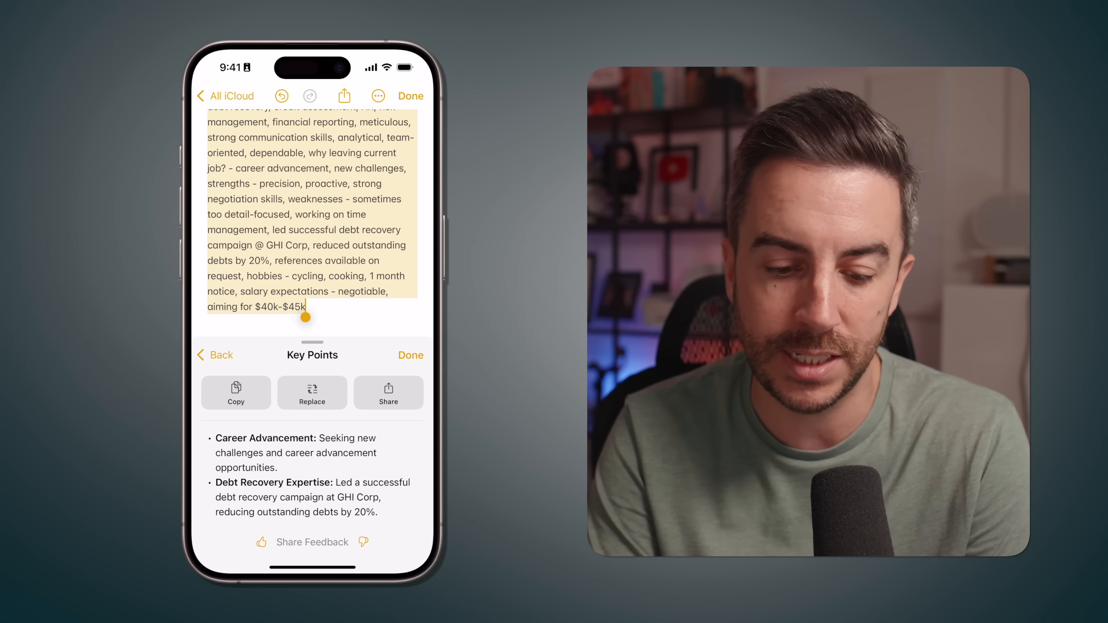
left_click(215, 355)
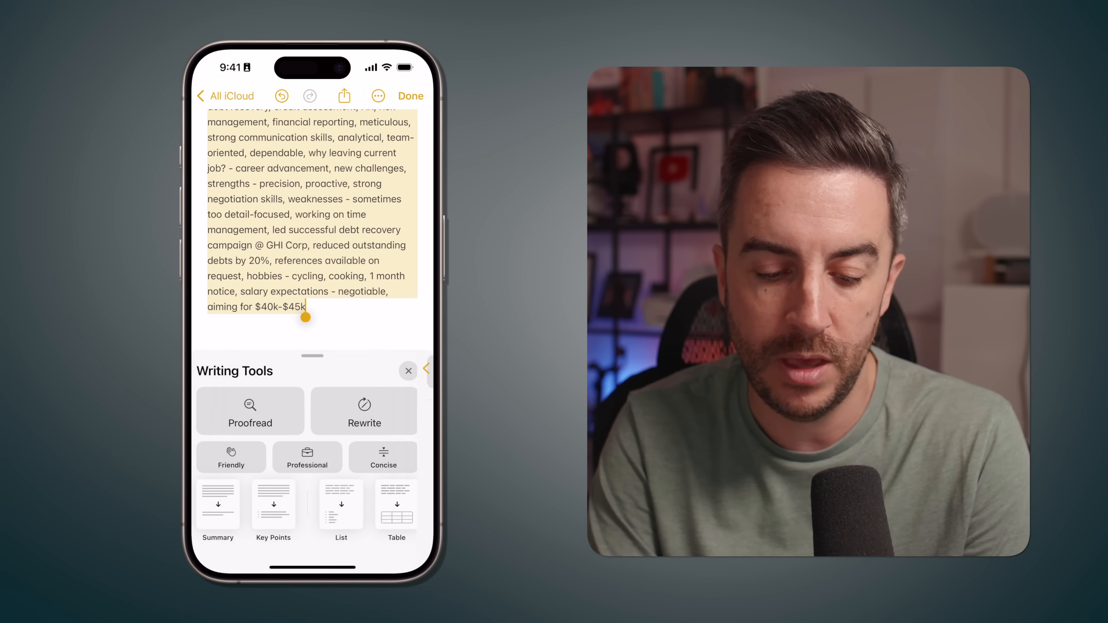
left_click(218, 509)
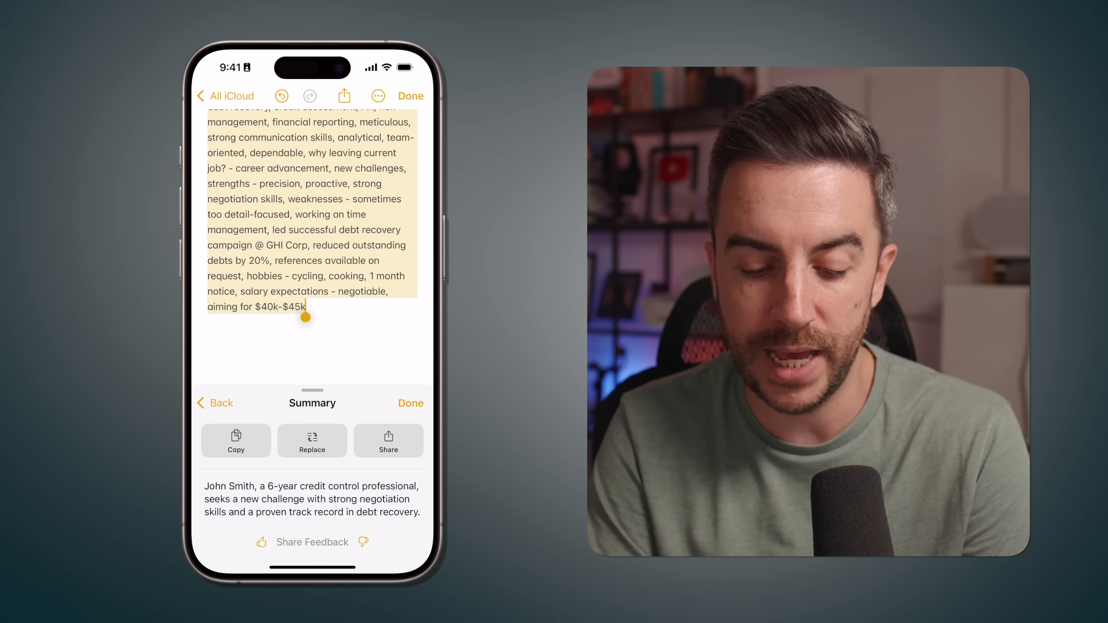
left_click(215, 403)
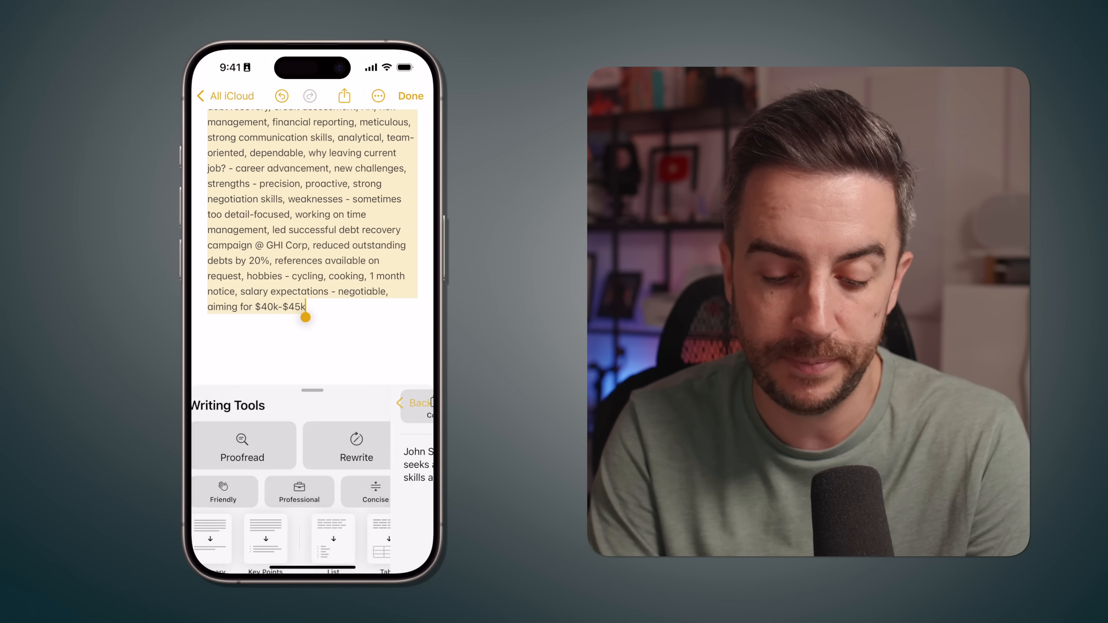
left_click(333, 539)
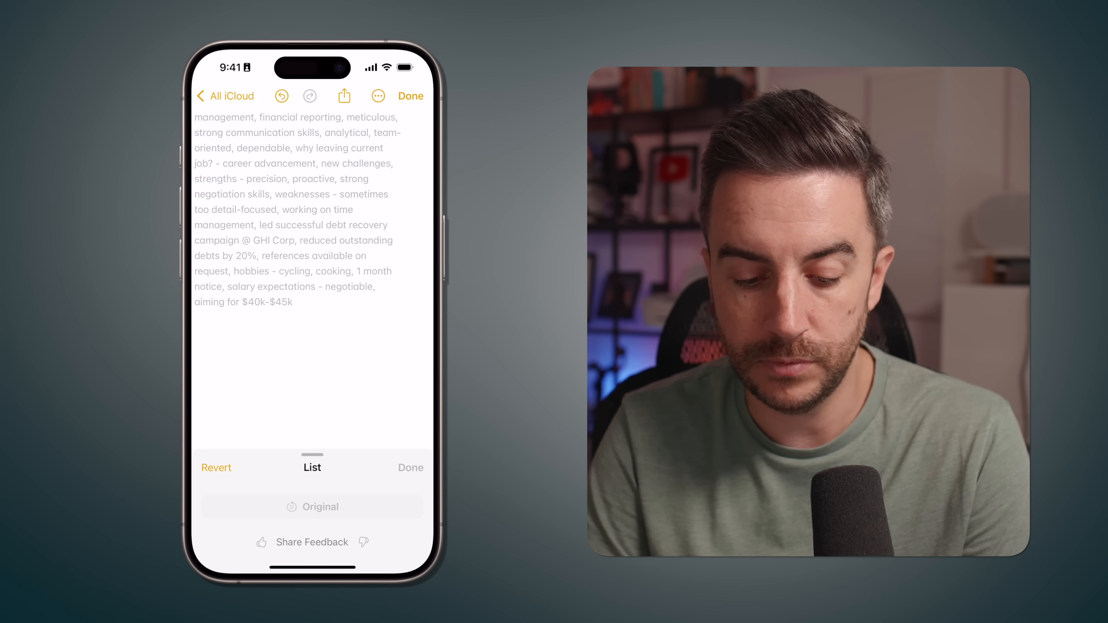
left_click(311, 507)
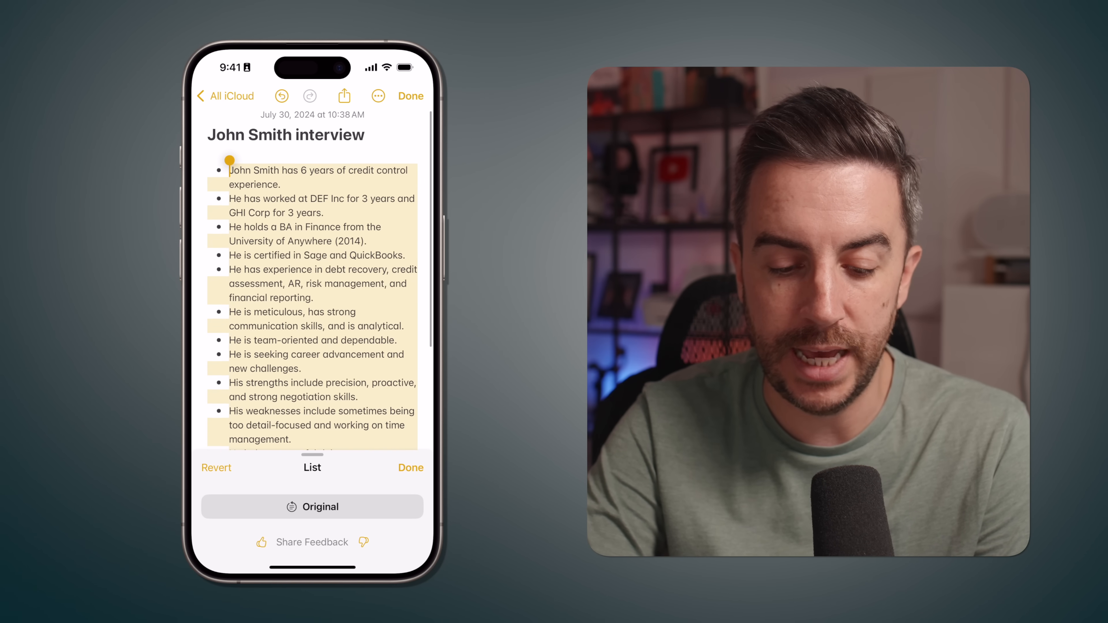
scroll("up", 3)
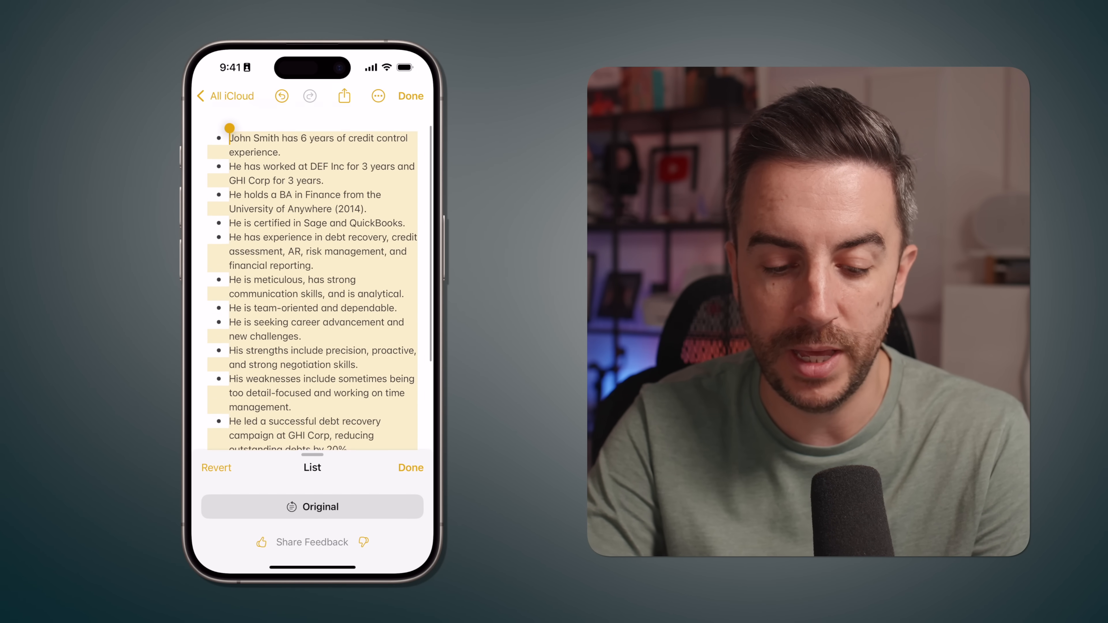
scroll("down", 3)
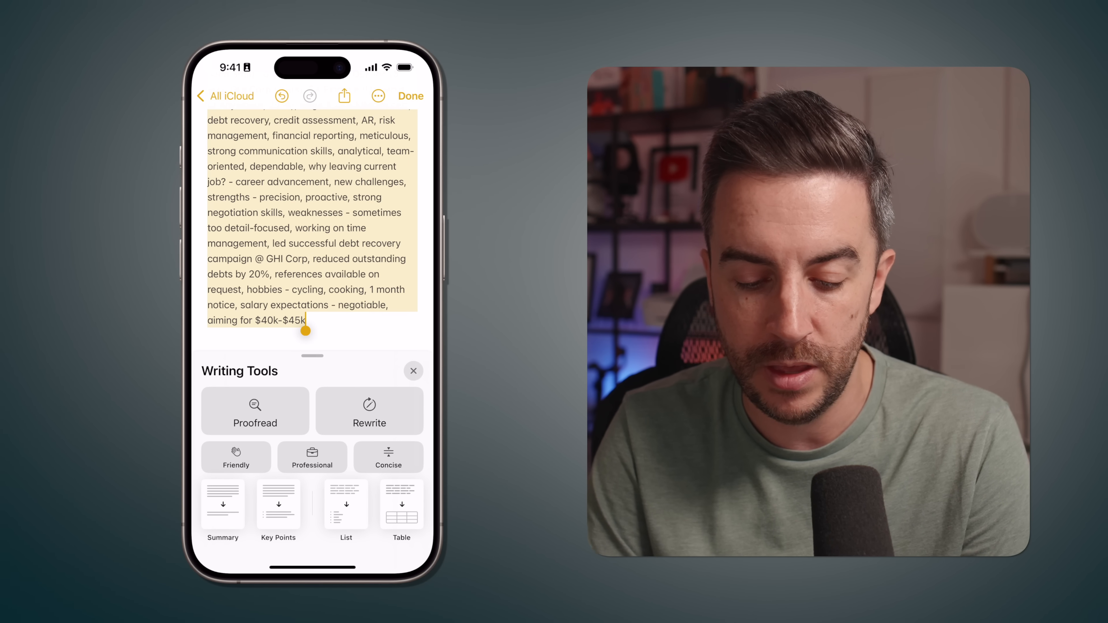
left_click(402, 506)
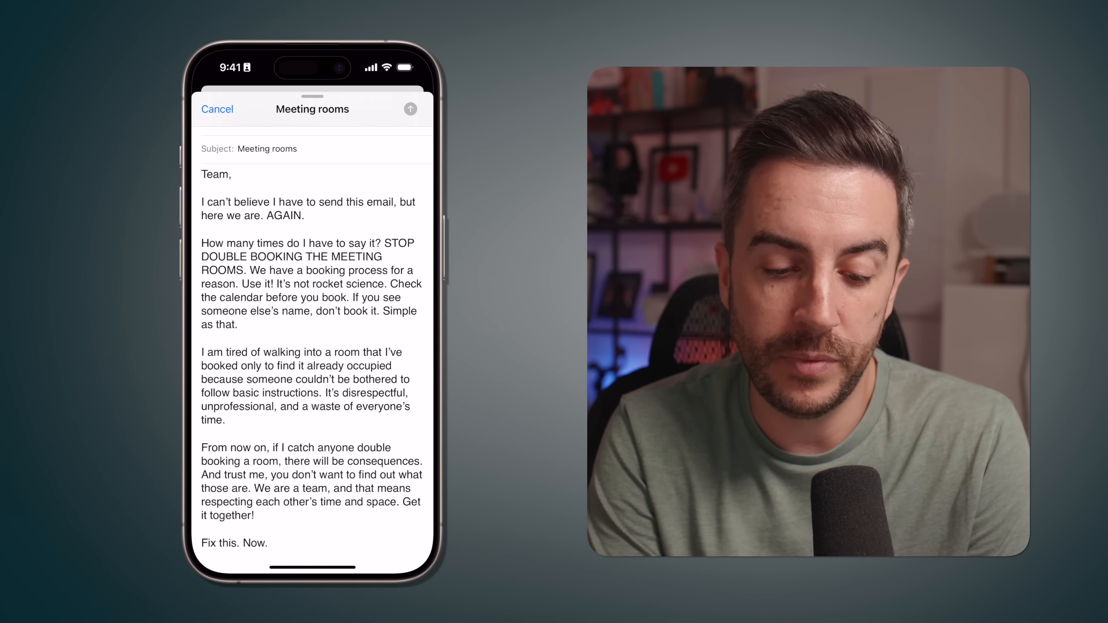
Scroll through the angry 'Meeting rooms' draft body ending 'Fix this. Now.'
scroll("down", 3)
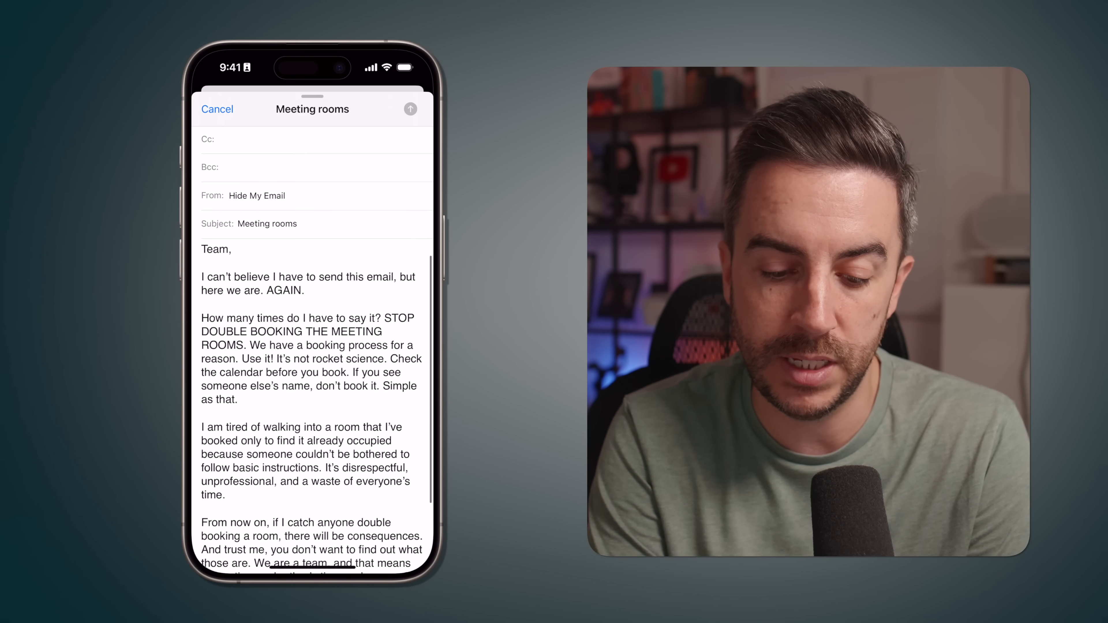
scroll("up", 3)
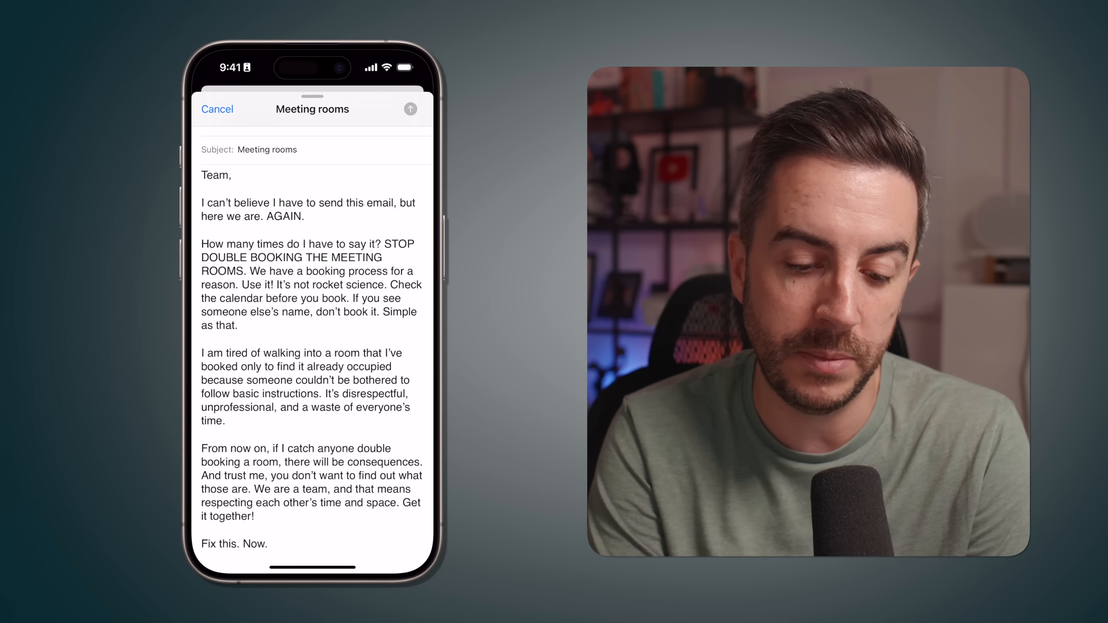
Select the email body without the 'Team,' greeting and bring up Writing Tools for it
left_click(234, 176)
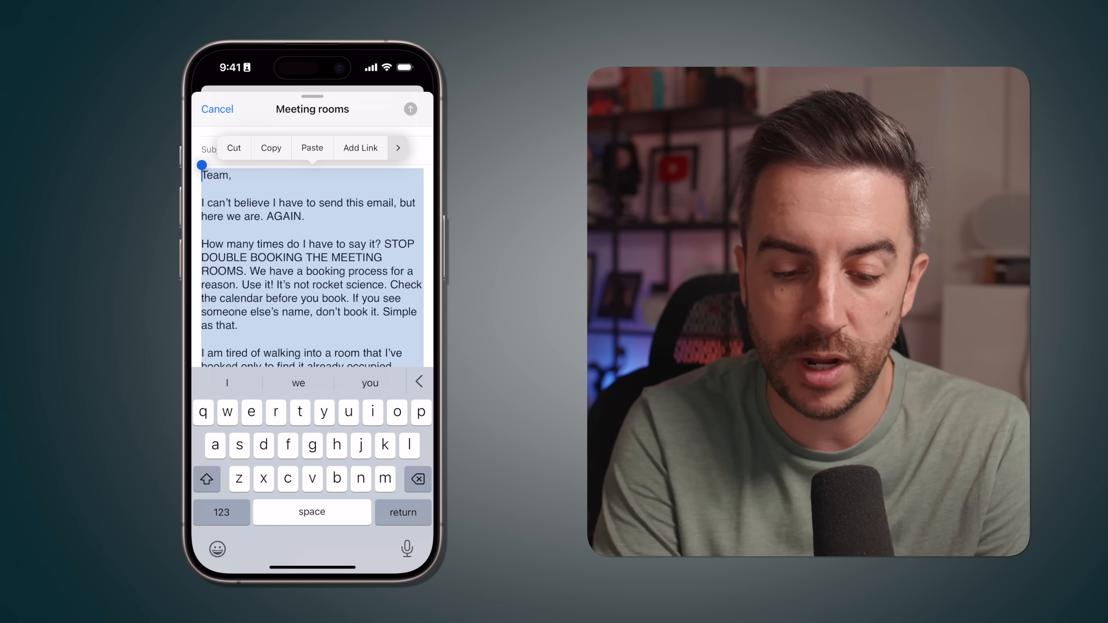
left_click(398, 148)
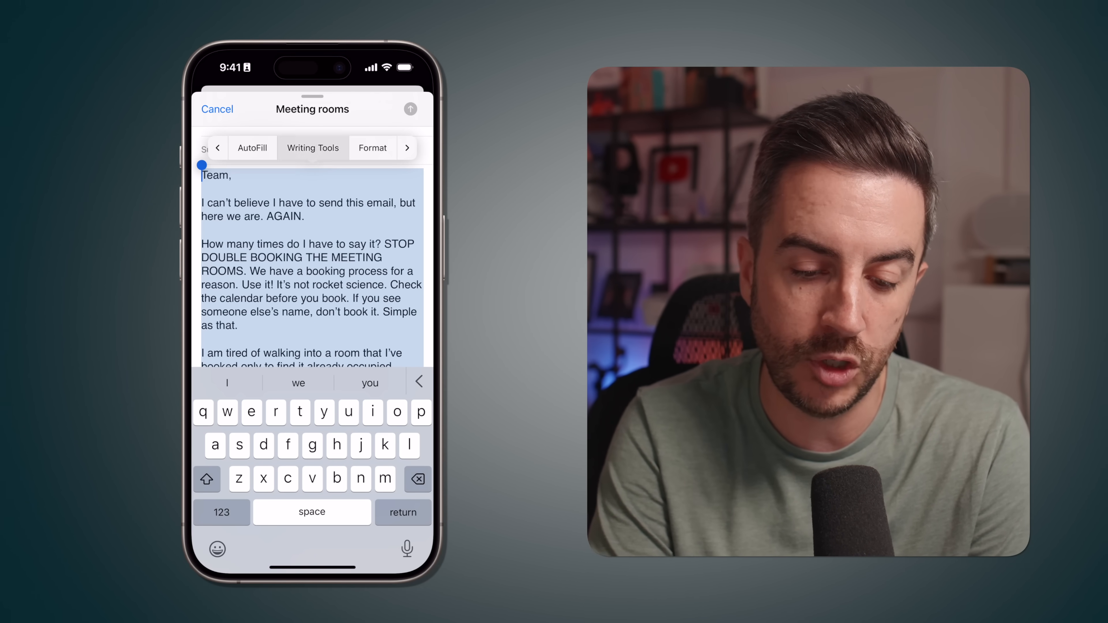
left_click(312, 148)
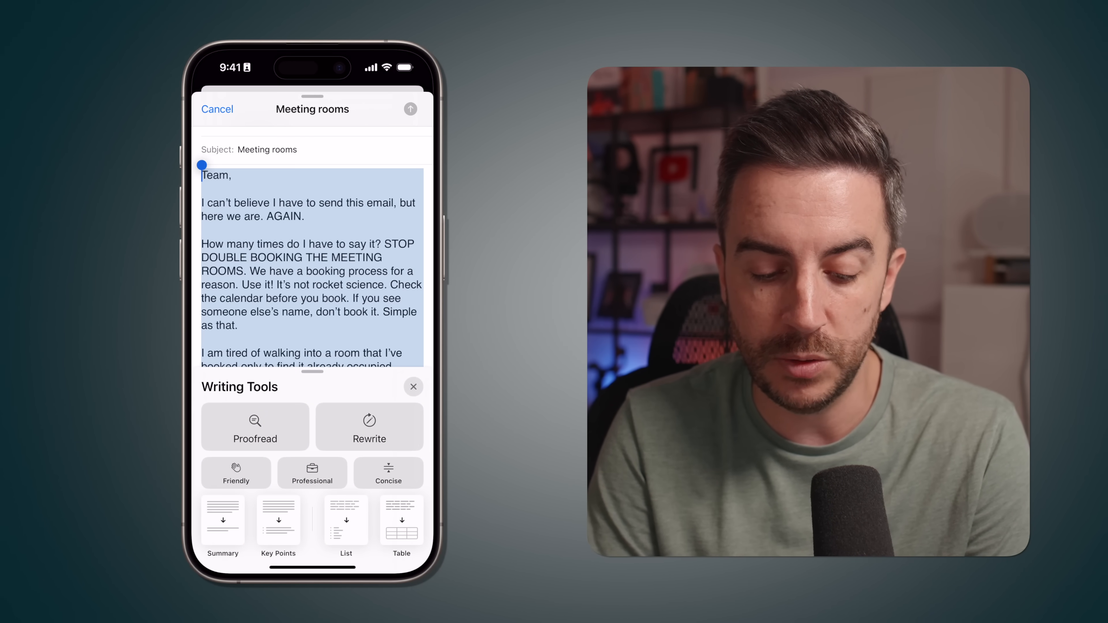
left_click(236, 473)
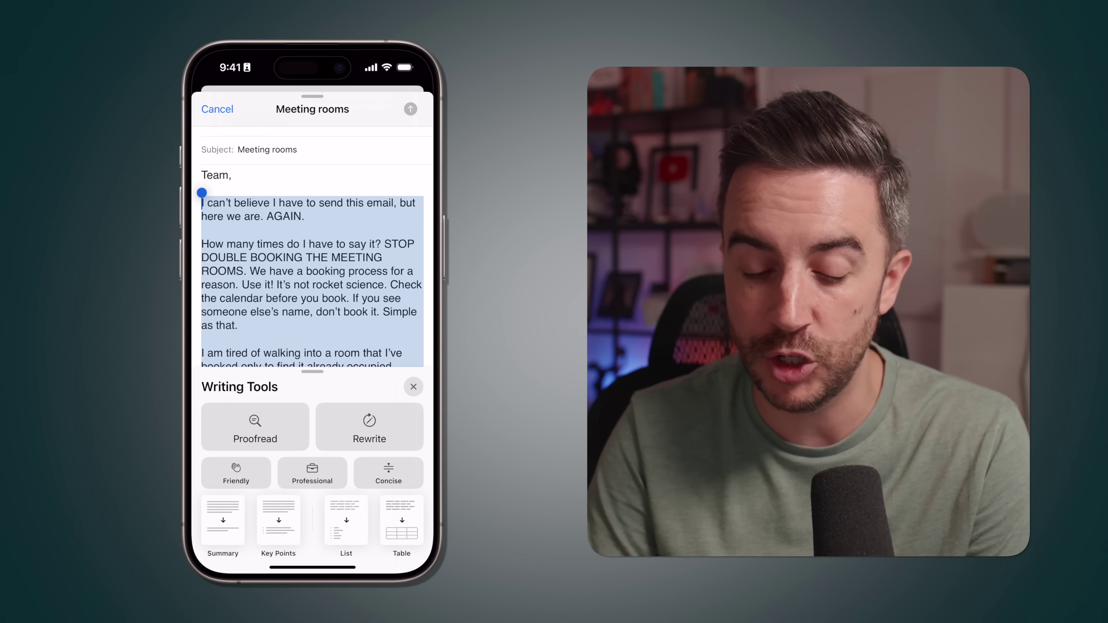
Rewrite the body in Professional tone, keep it, and cancel to the save-or-delete draft prompt
left_click(312, 473)
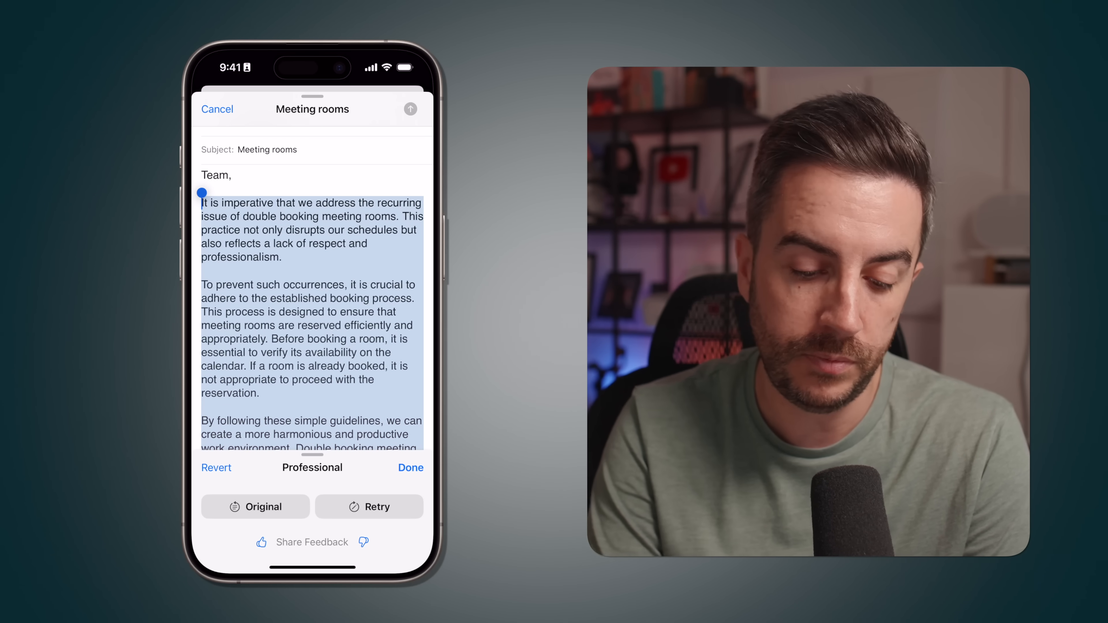
scroll("down", 3)
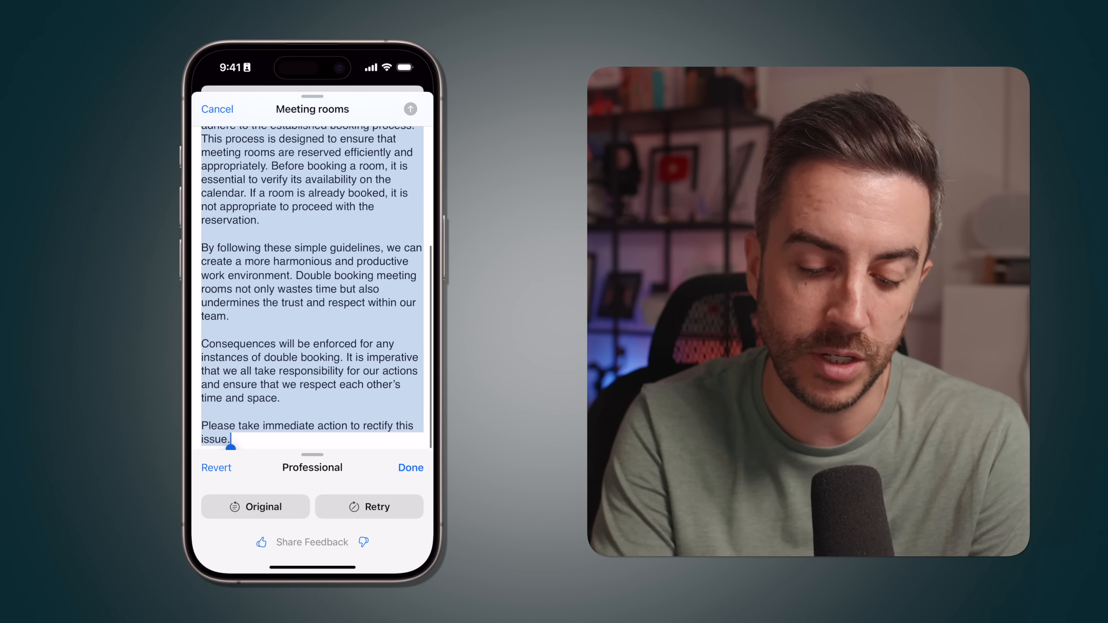
left_click(409, 467)
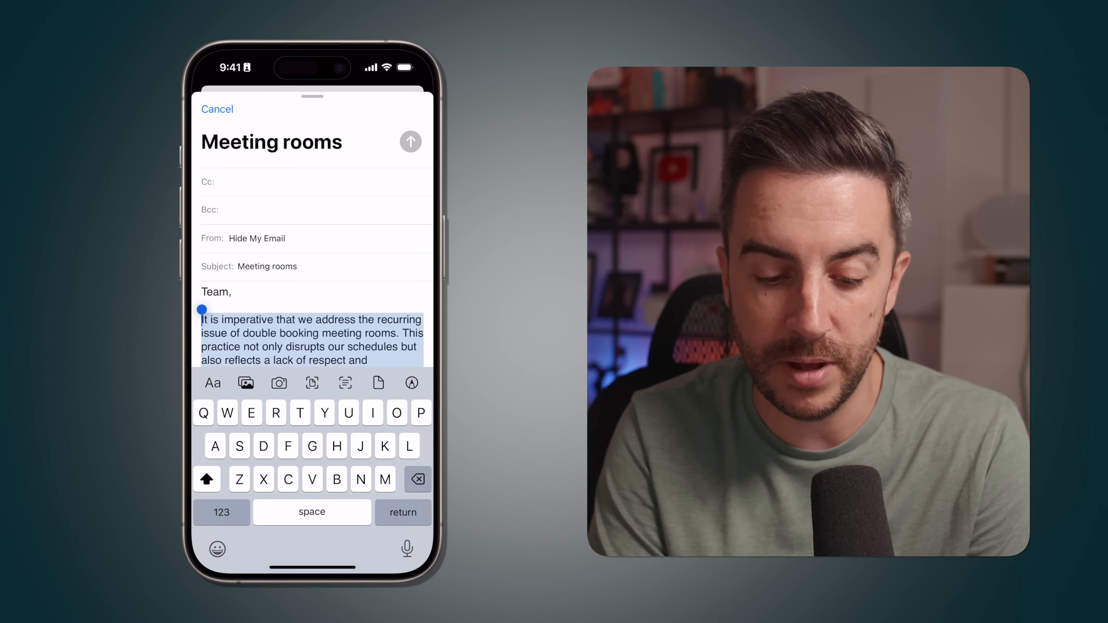
scroll("down", 3)
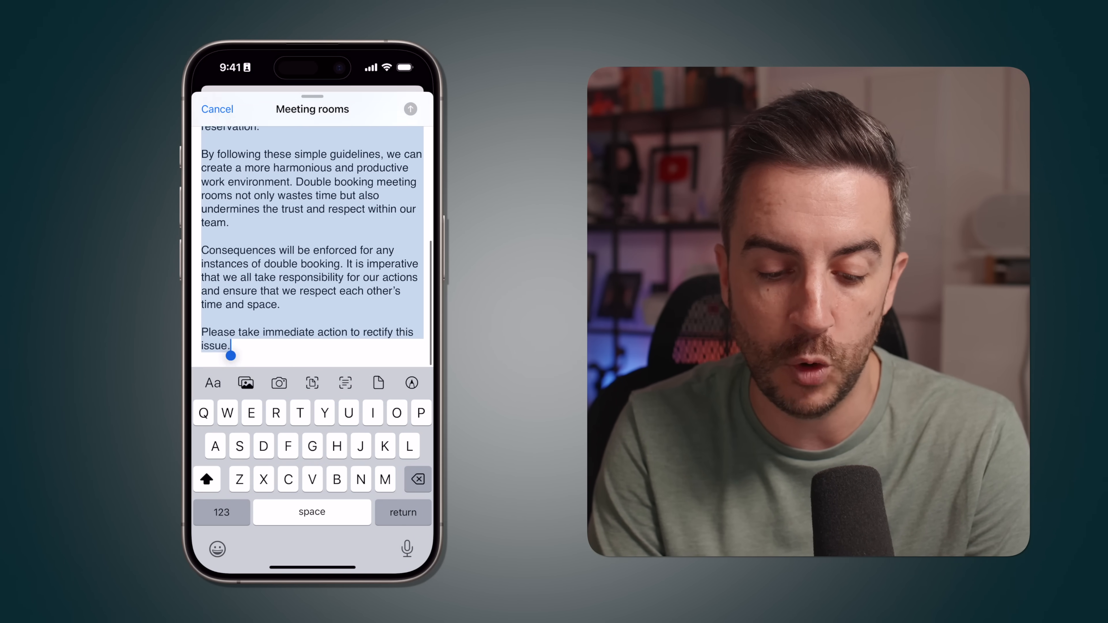
left_click(217, 109)
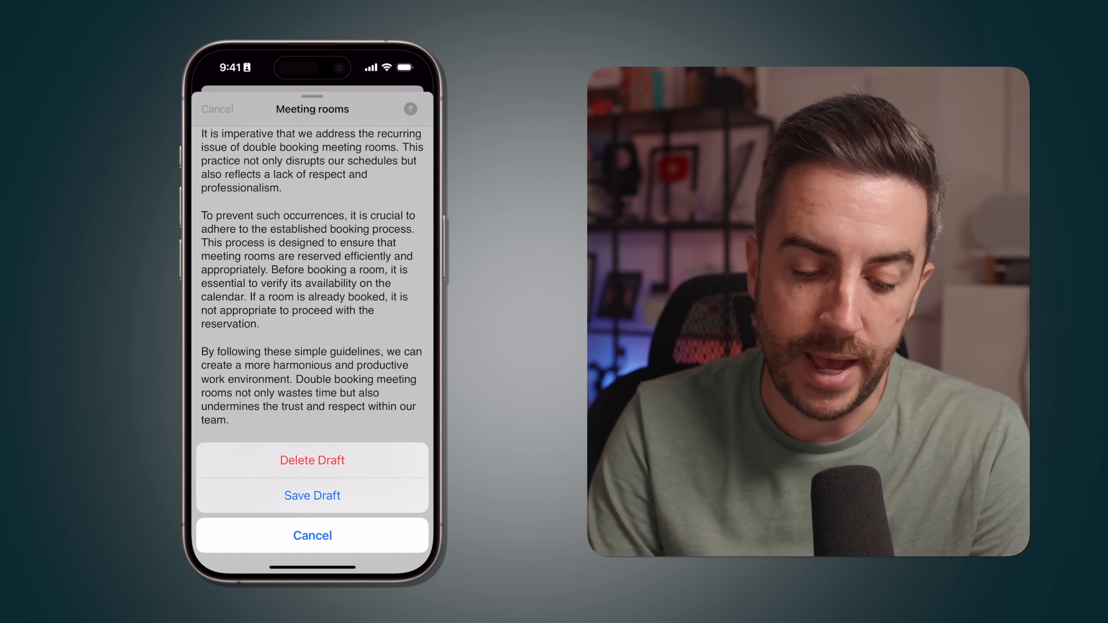
Delete the Meeting rooms draft, then scroll through the long 'Collaboration opportunity' email
left_click(312, 460)
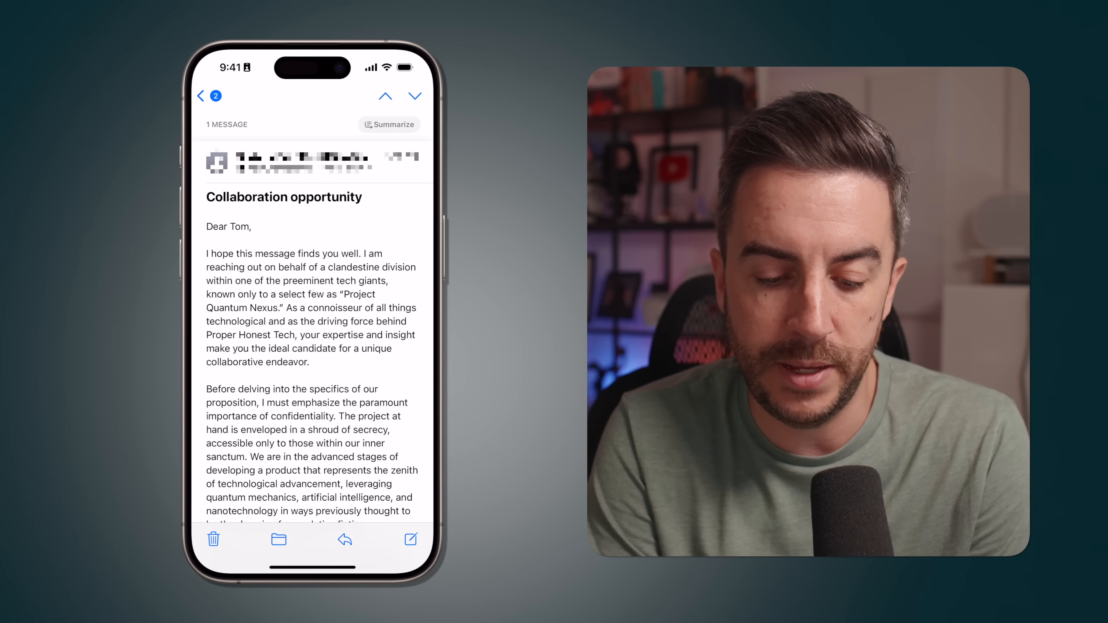
scroll("up", 3)
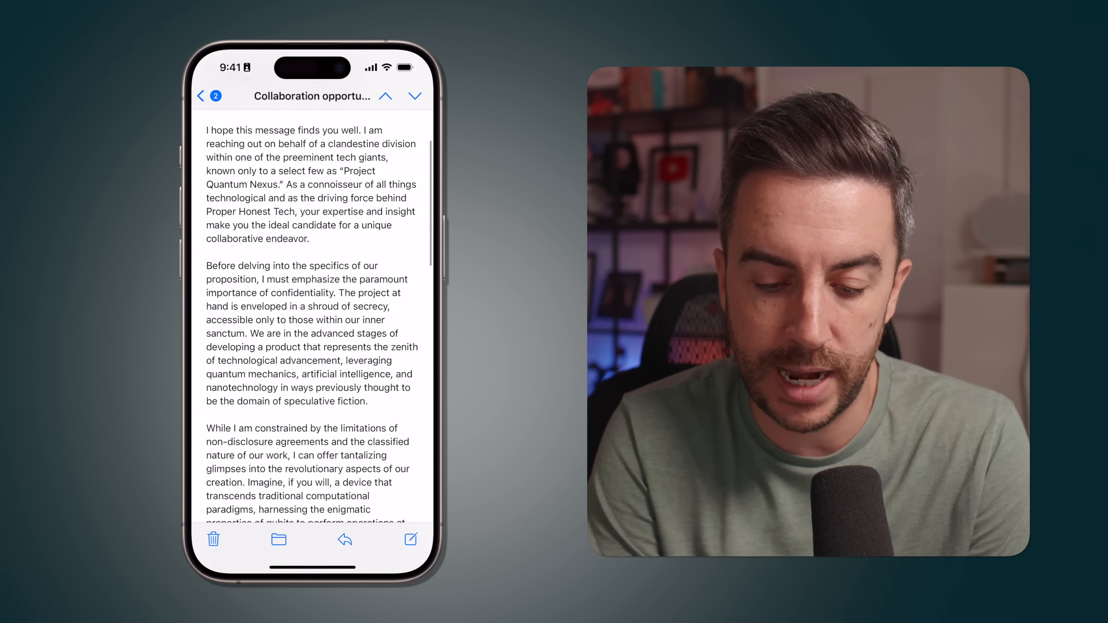
scroll("down", 3)
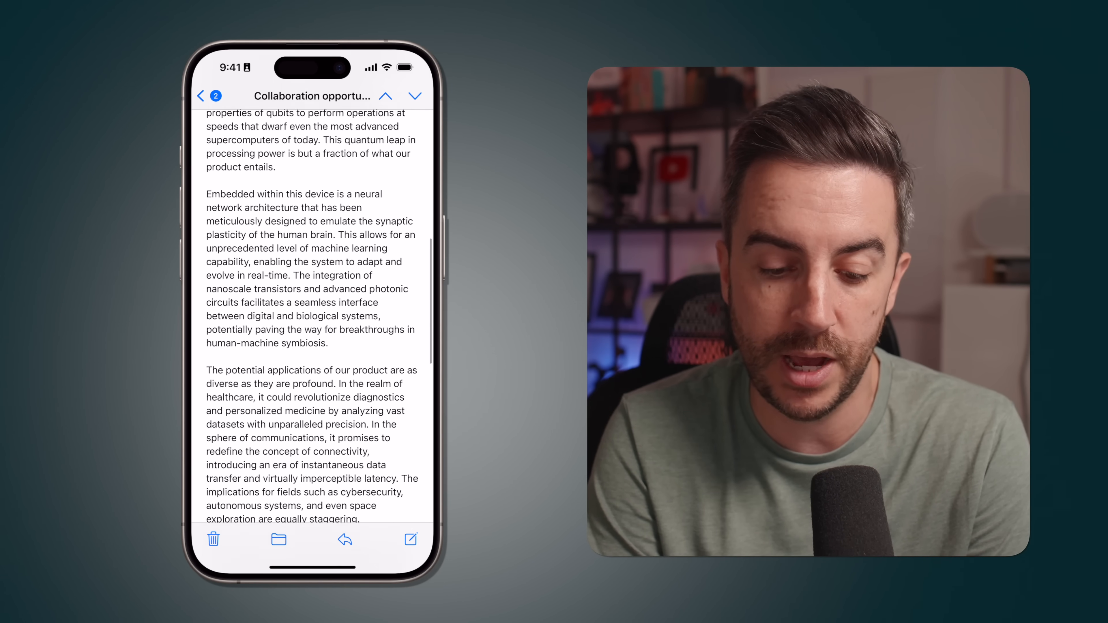
scroll("down", 3)
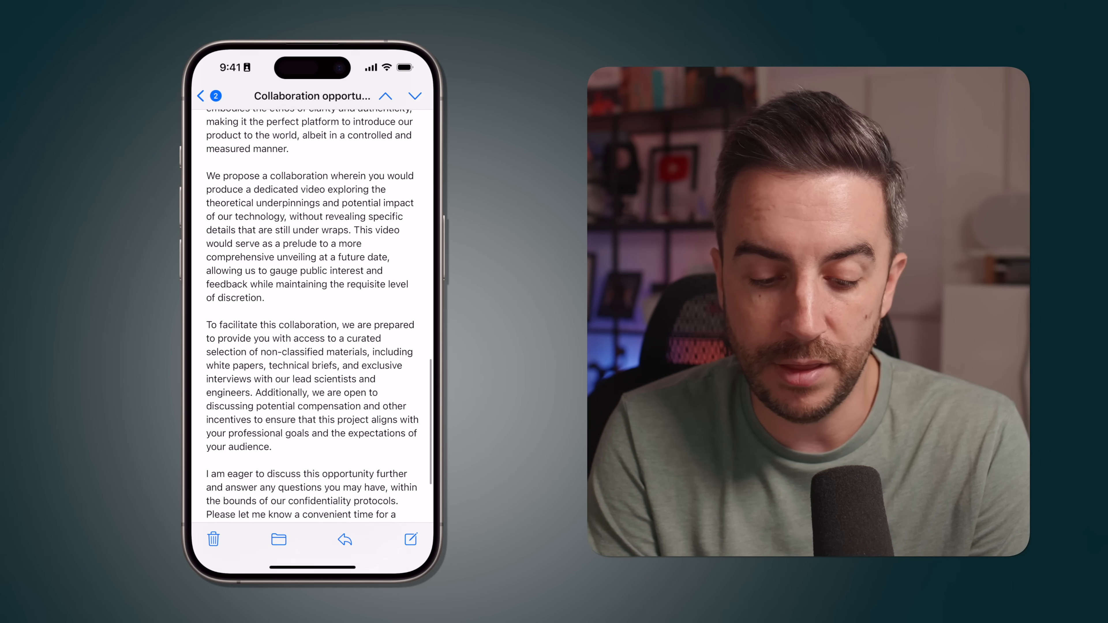
scroll("up", 3)
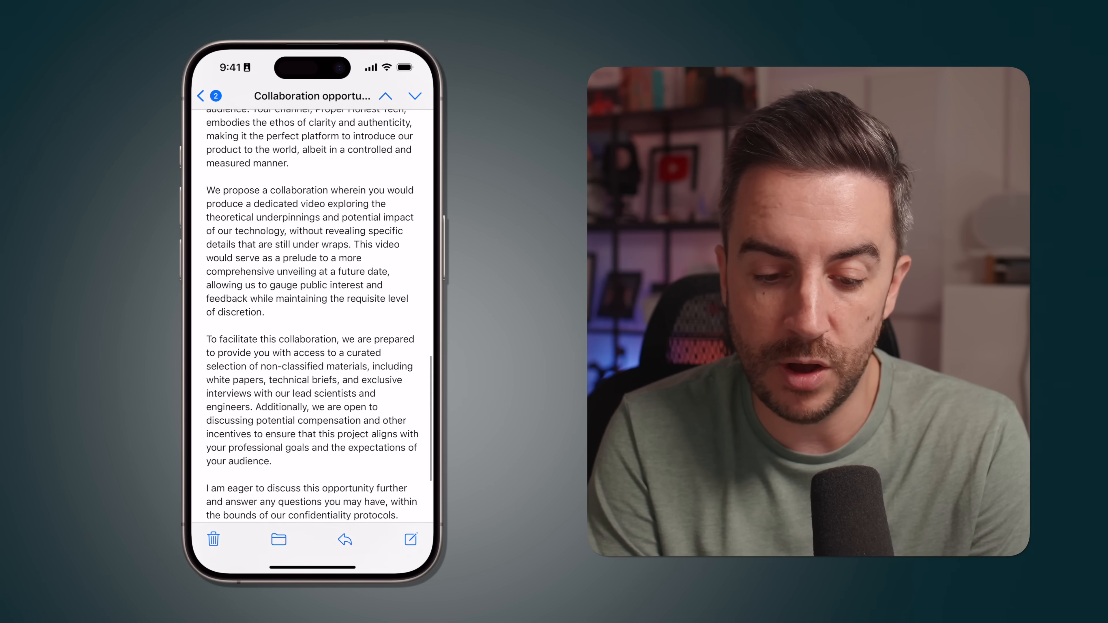
scroll("up", 3)
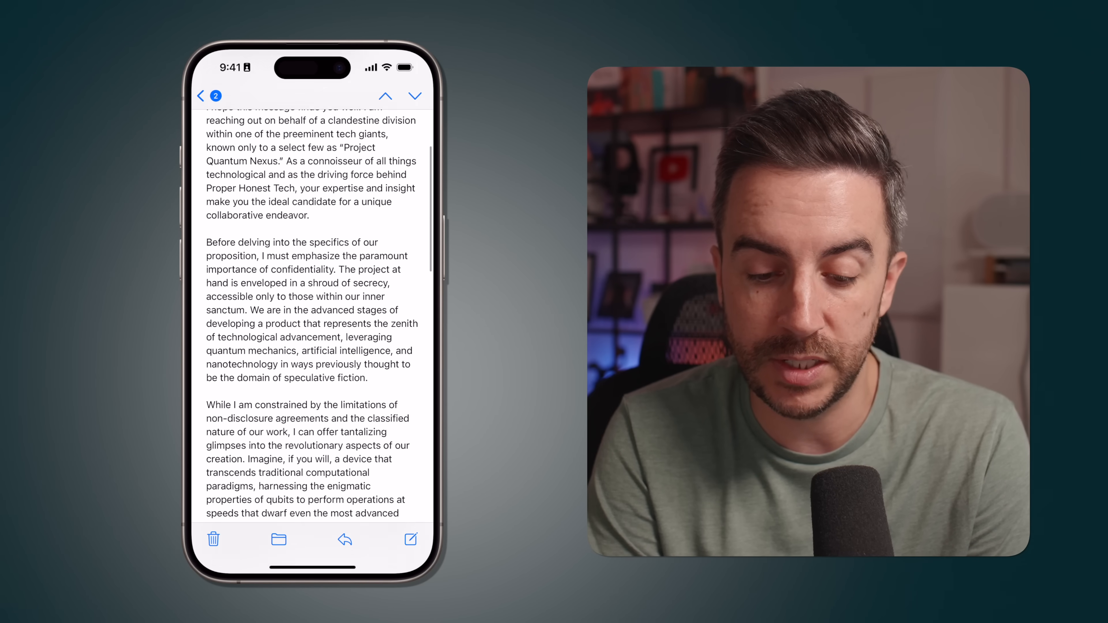
scroll("down", 3)
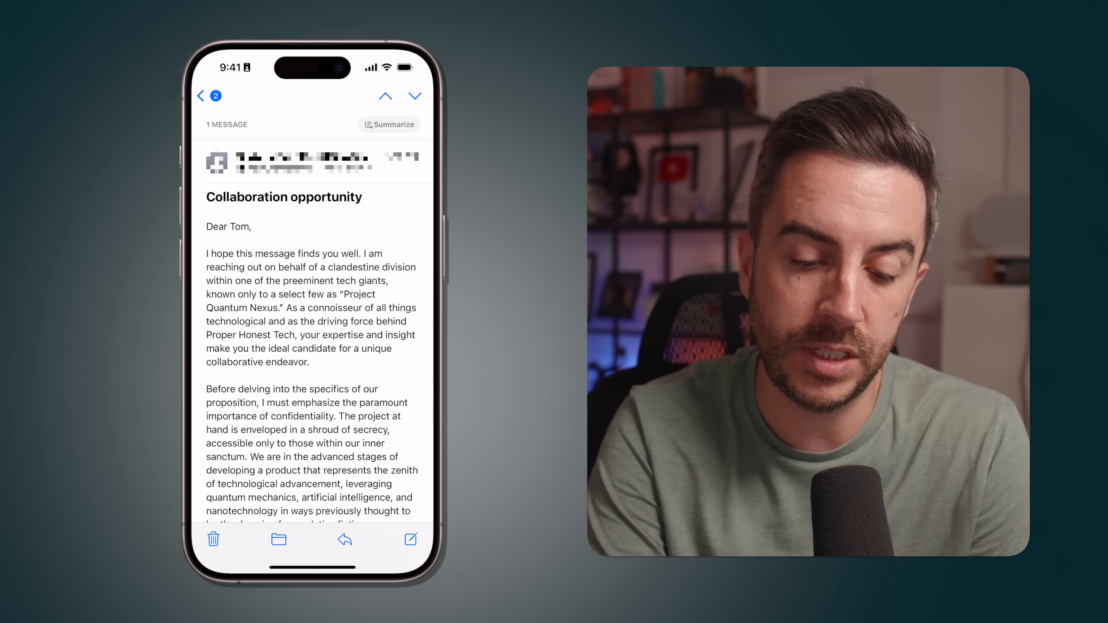
scroll("down", 3)
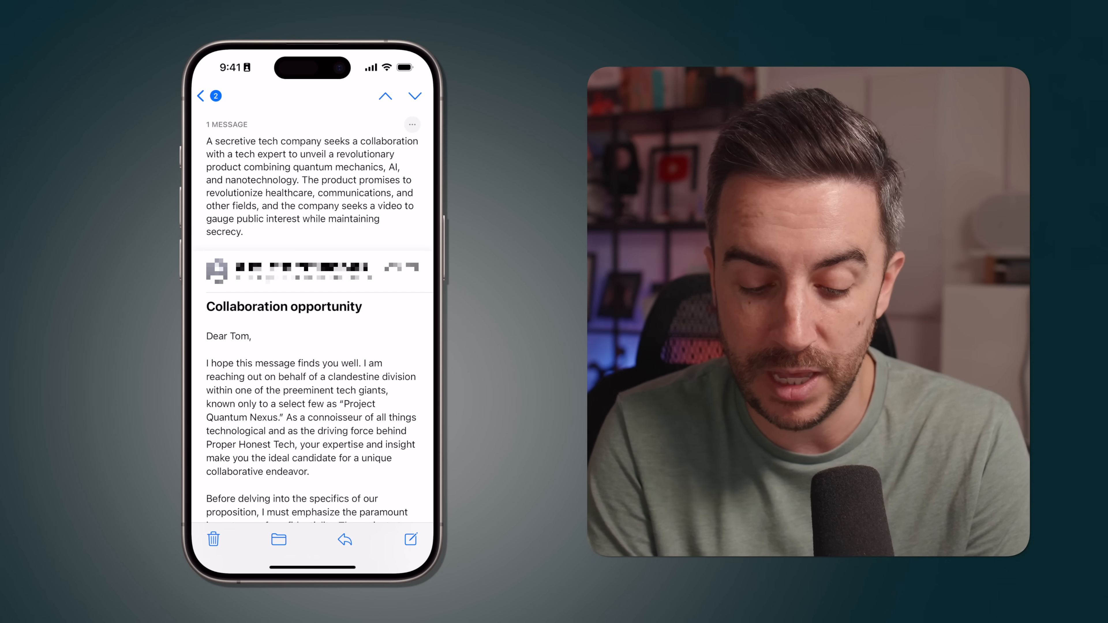
Reply to the collaboration email and draft the response with a Smart Reply suggestion
left_click(344, 538)
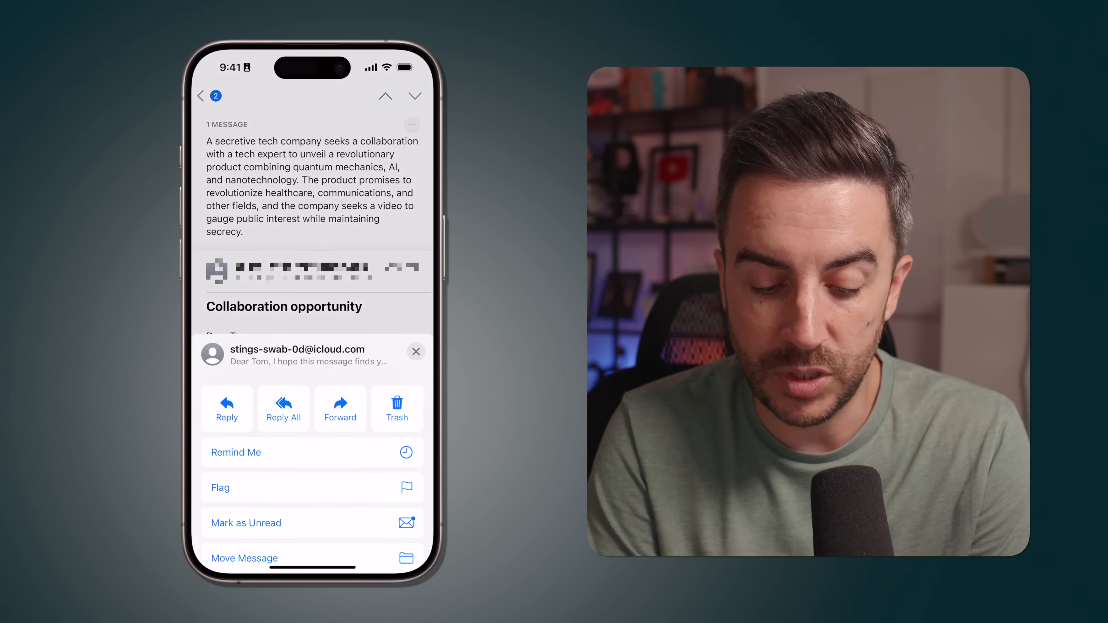
left_click(416, 351)
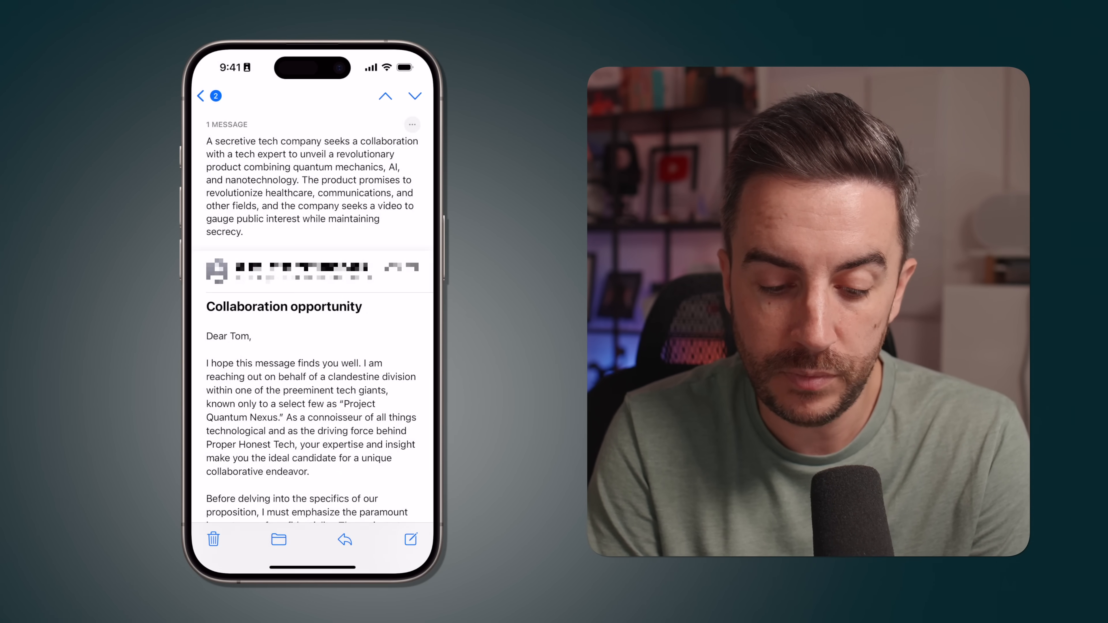
left_click(344, 539)
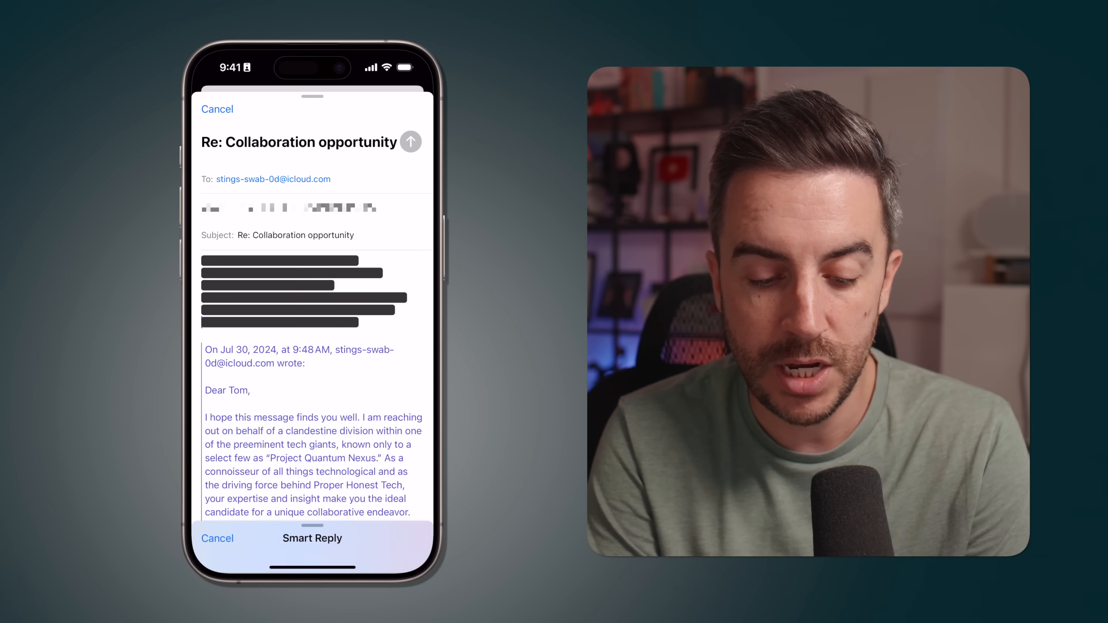
left_click(312, 539)
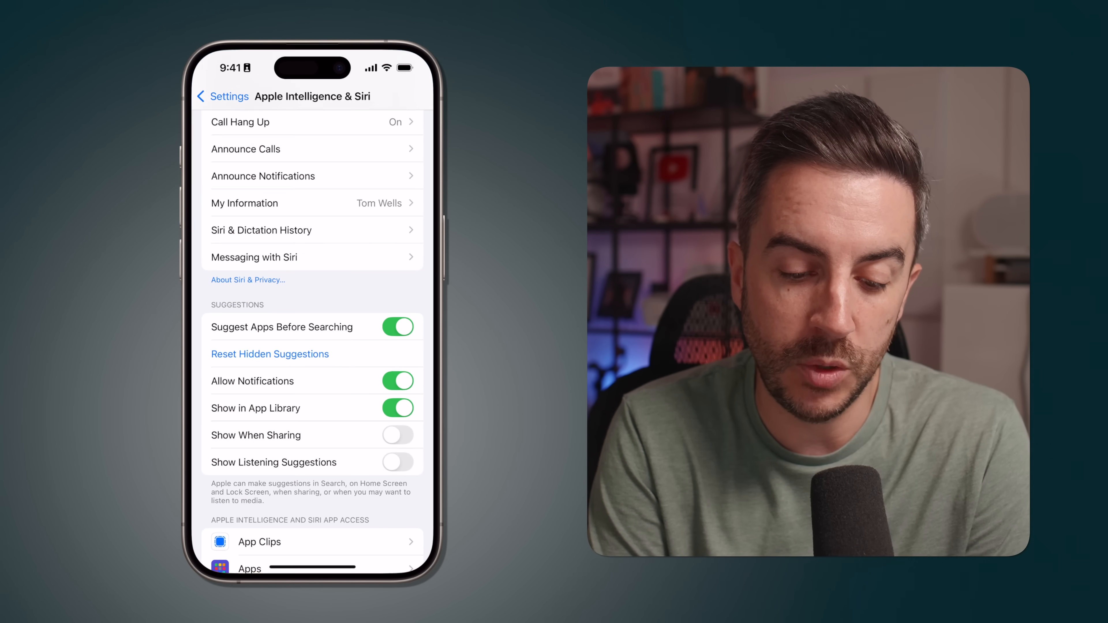
Return to the main Settings list, enter Focus and select the Reduce Interruptions mode
left_click(221, 97)
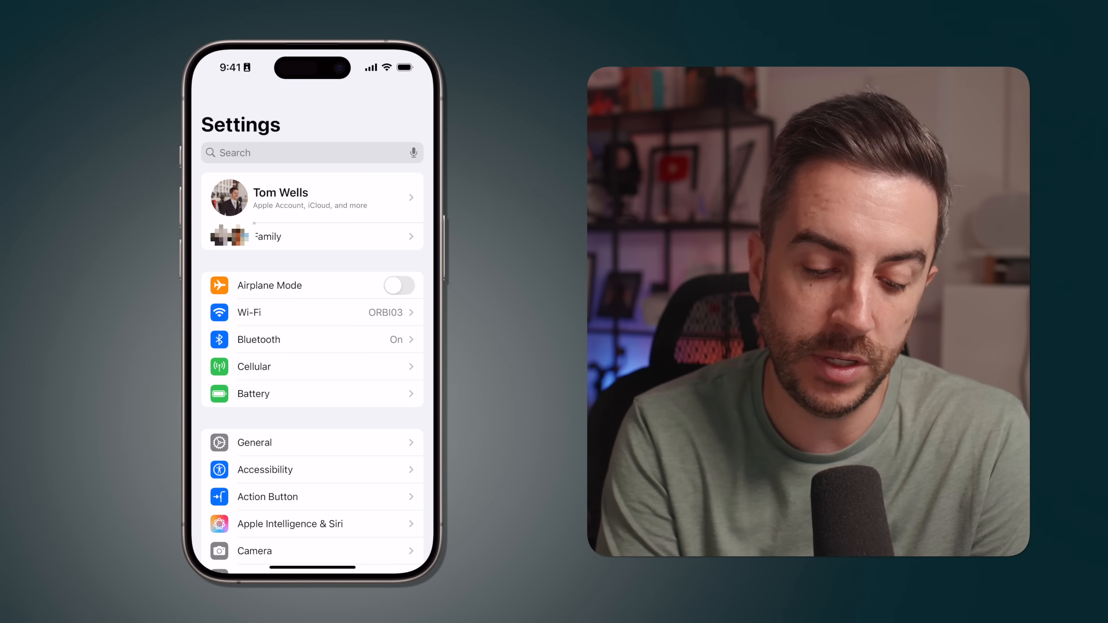
scroll("down", 3)
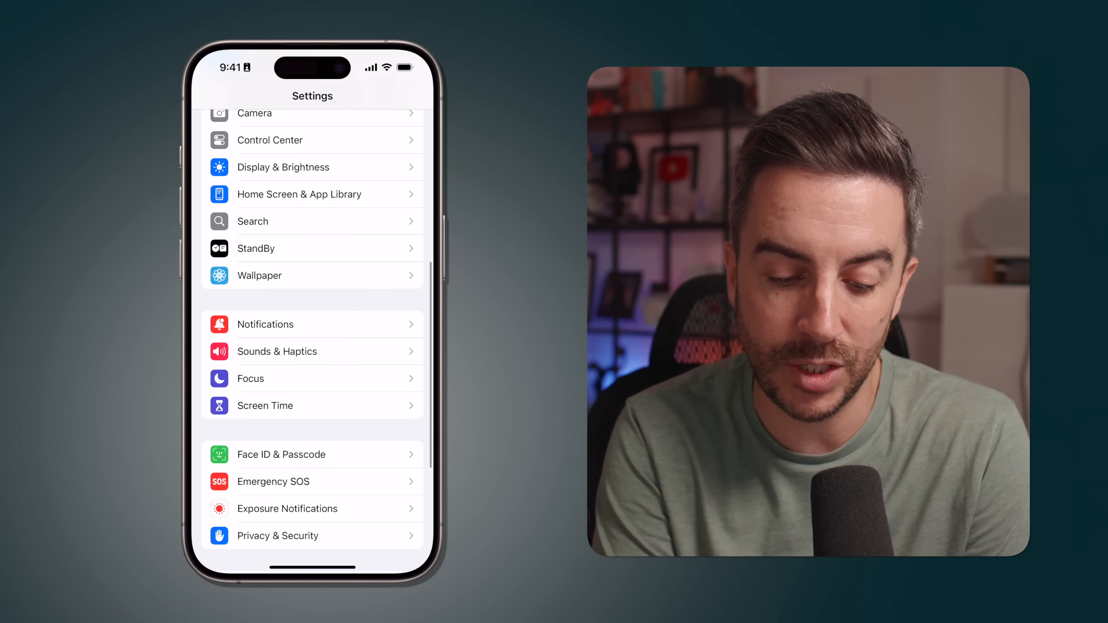
left_click(249, 378)
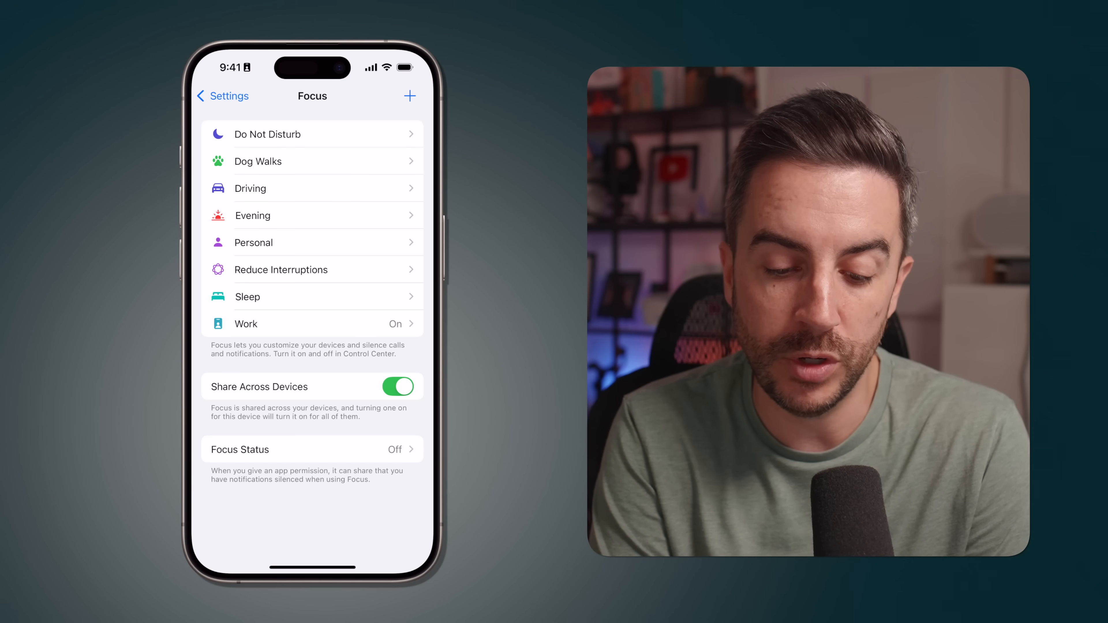
left_click(280, 269)
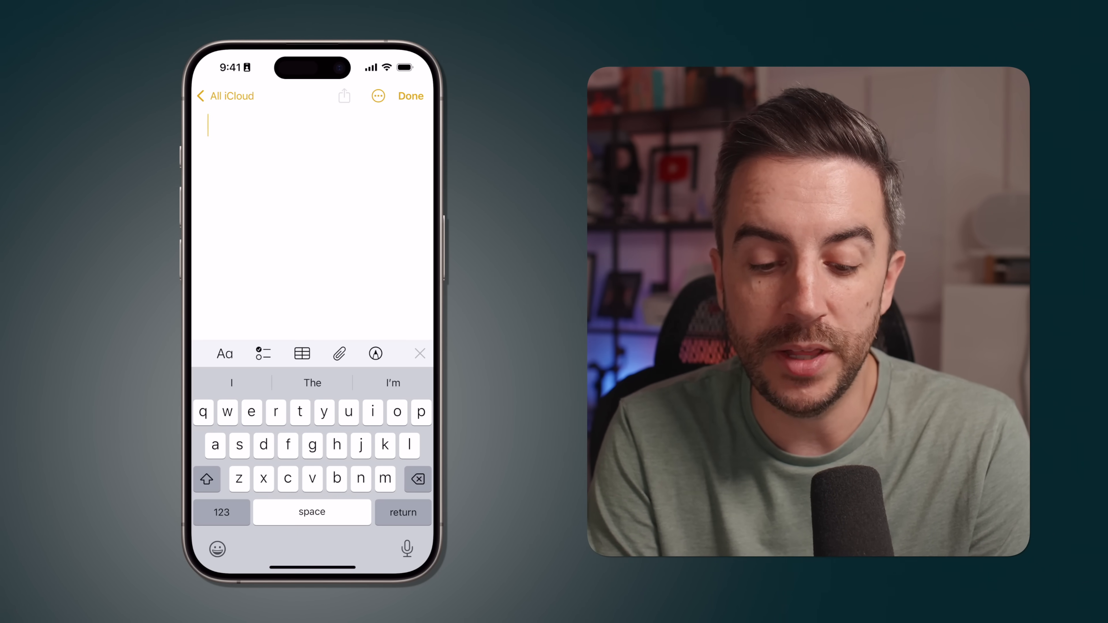
Start an audio recording in the new note via the attachment options
left_click(339, 353)
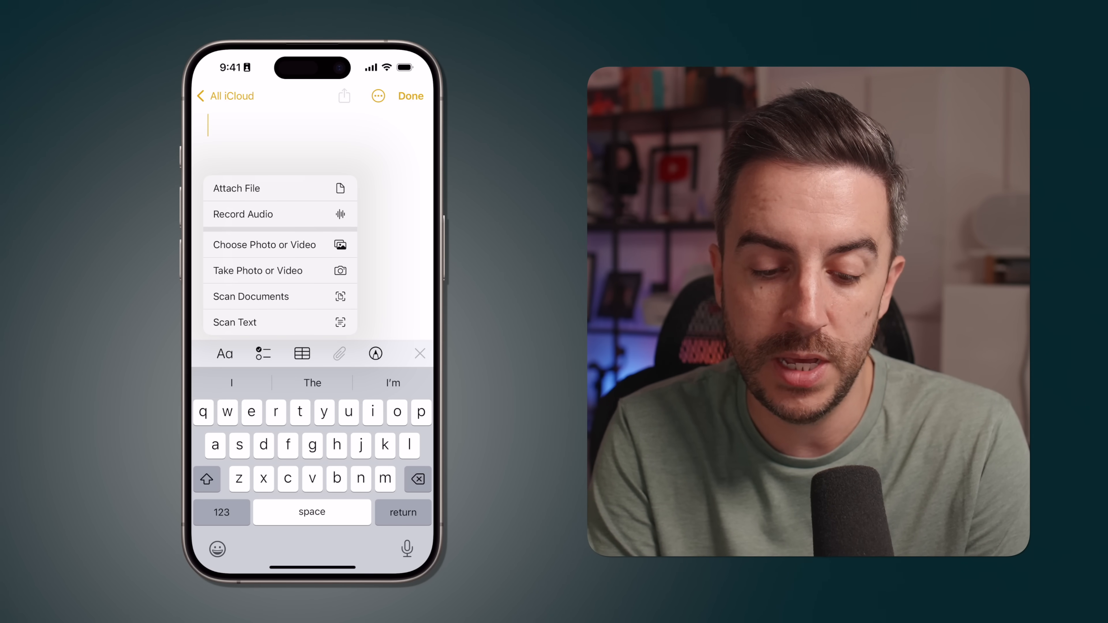
left_click(242, 214)
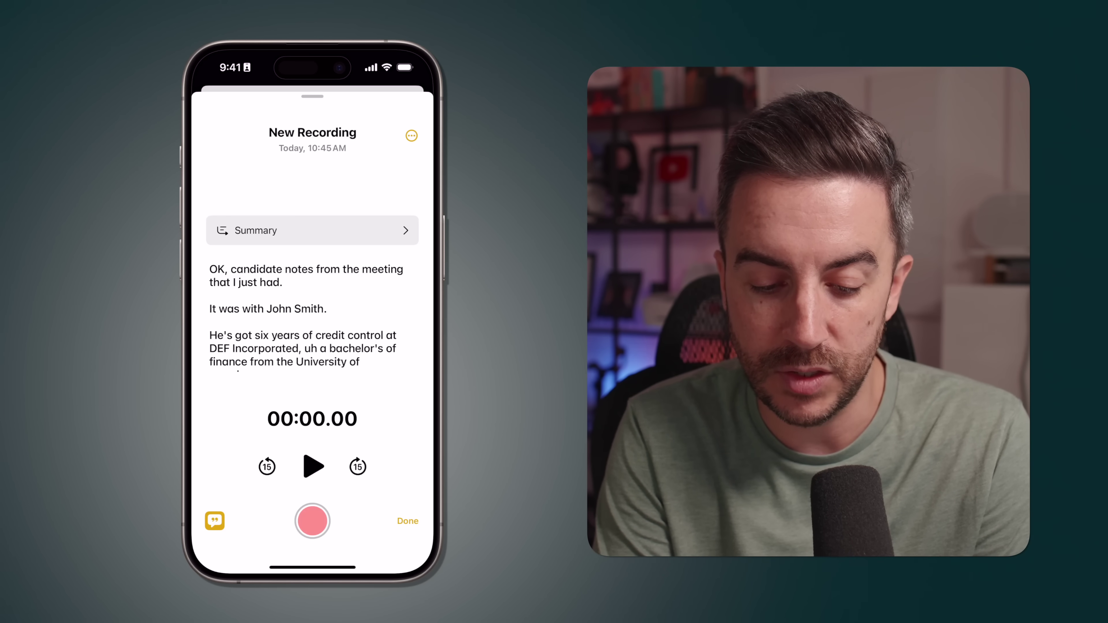
View the summary of the John Smith candidate recording, then scroll back through its transcript
left_click(311, 231)
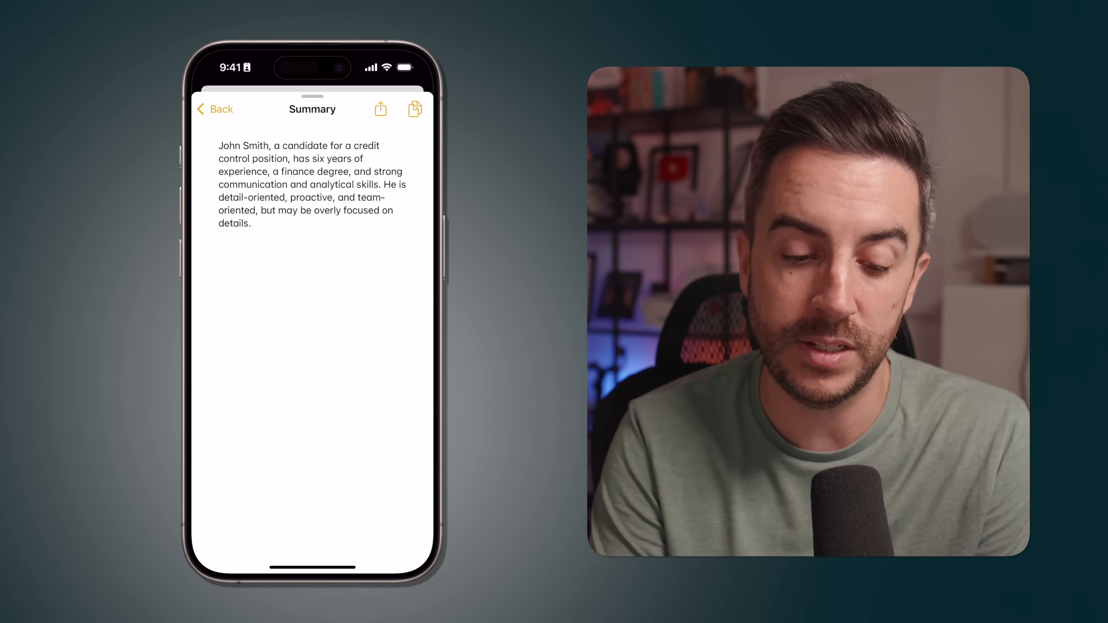
left_click(214, 109)
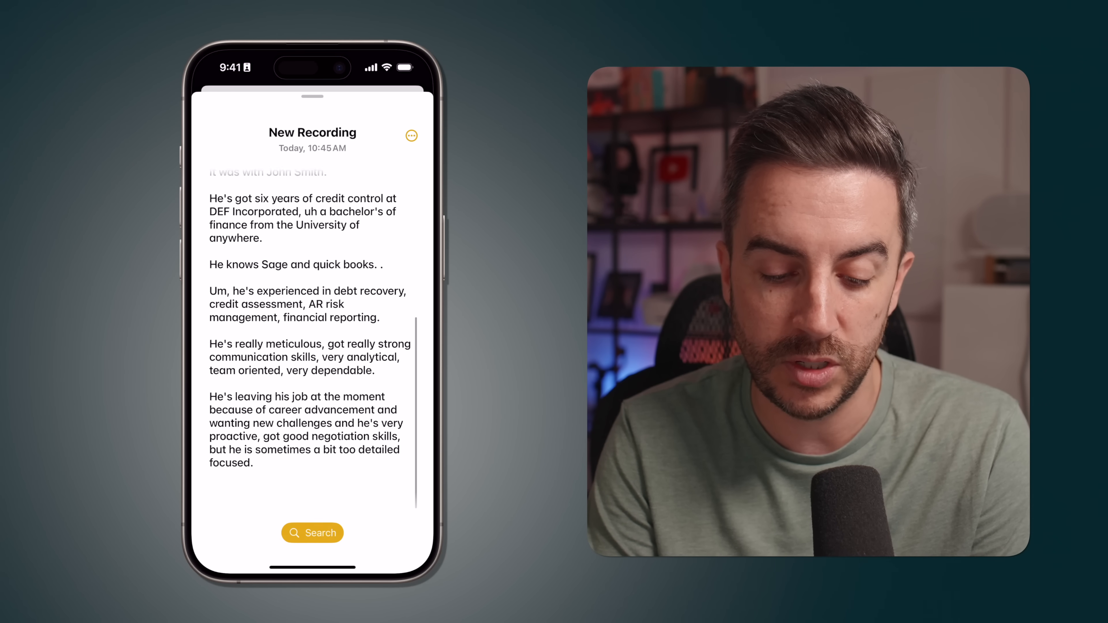
scroll("up", 3)
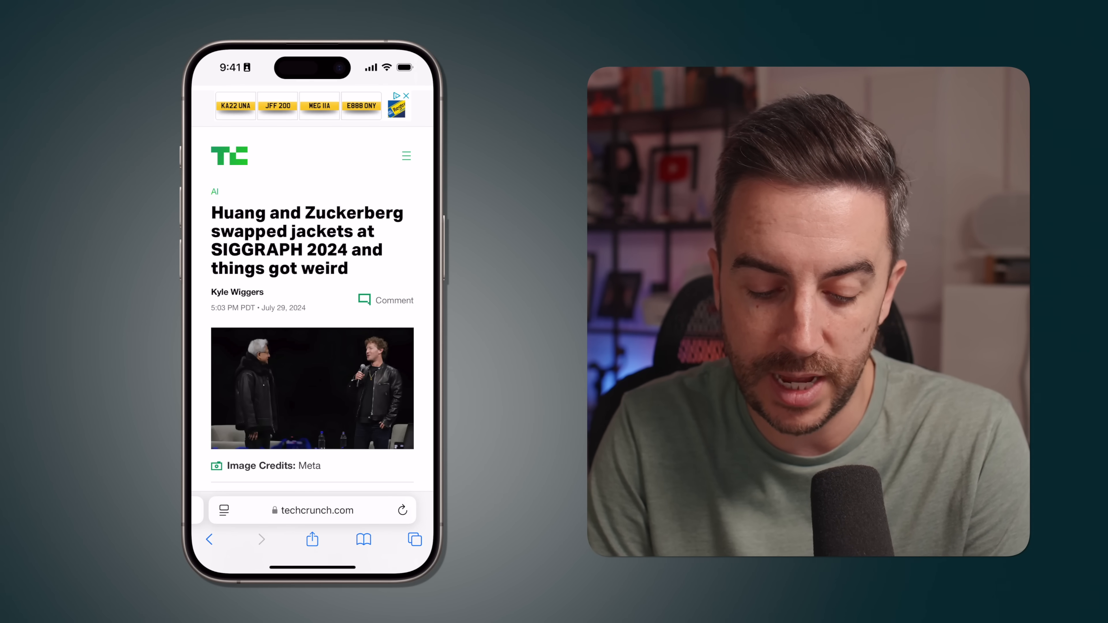
Switch the TechCrunch jacket-swap article into Reader view from the page options menu
left_click(223, 510)
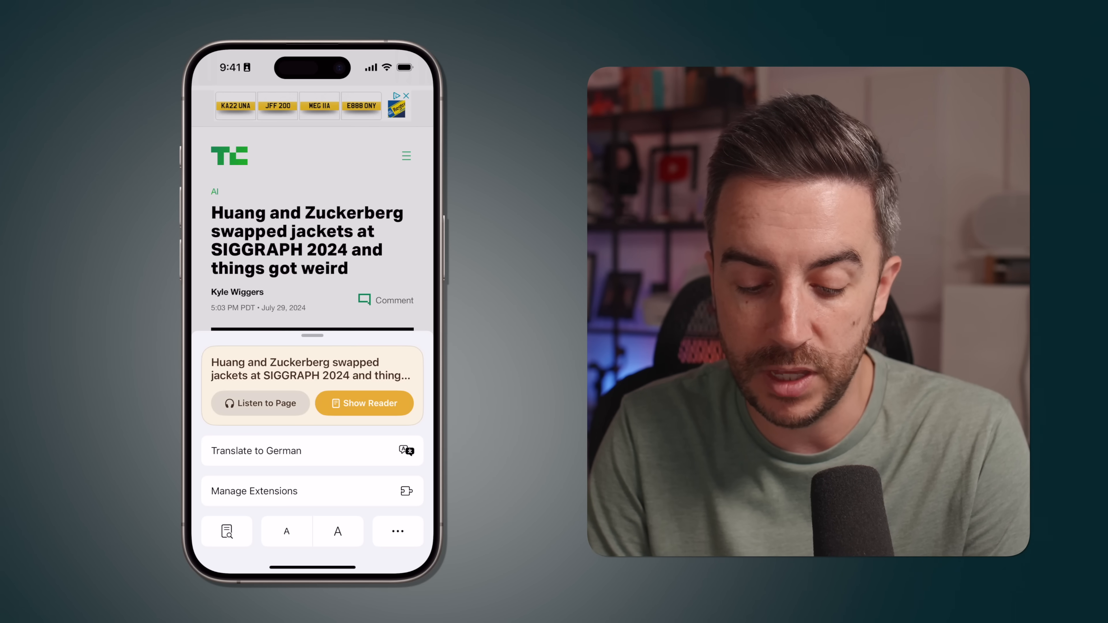
left_click(365, 403)
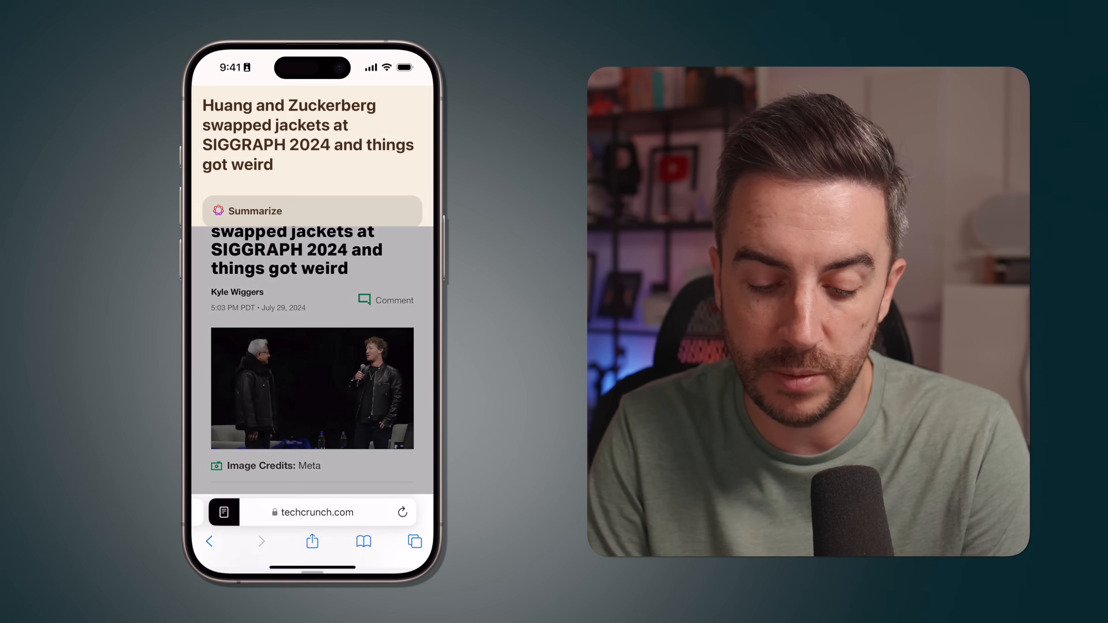